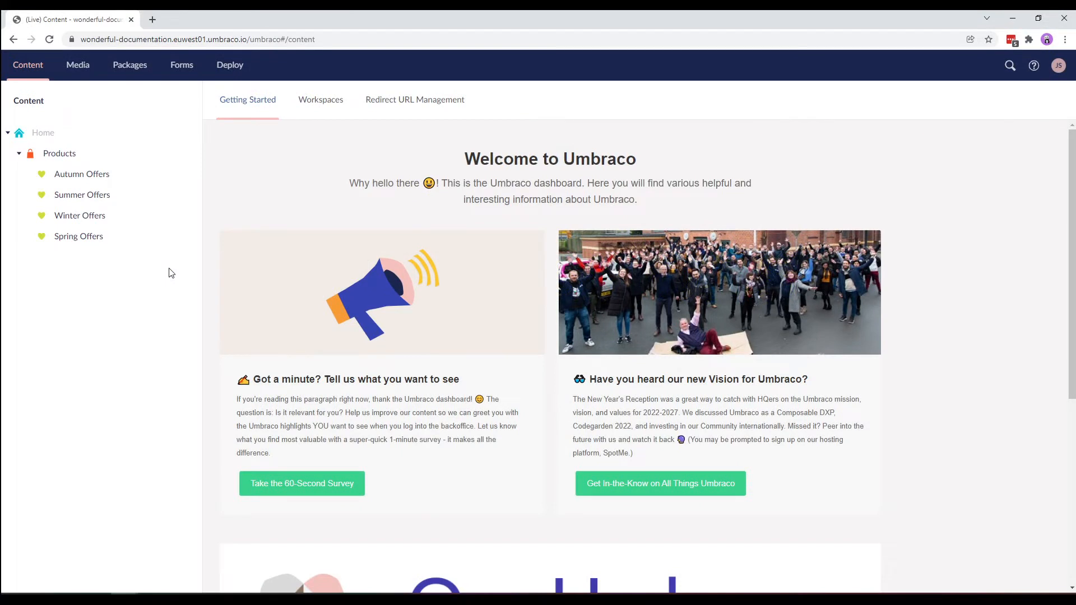
mouse_move(27, 65)
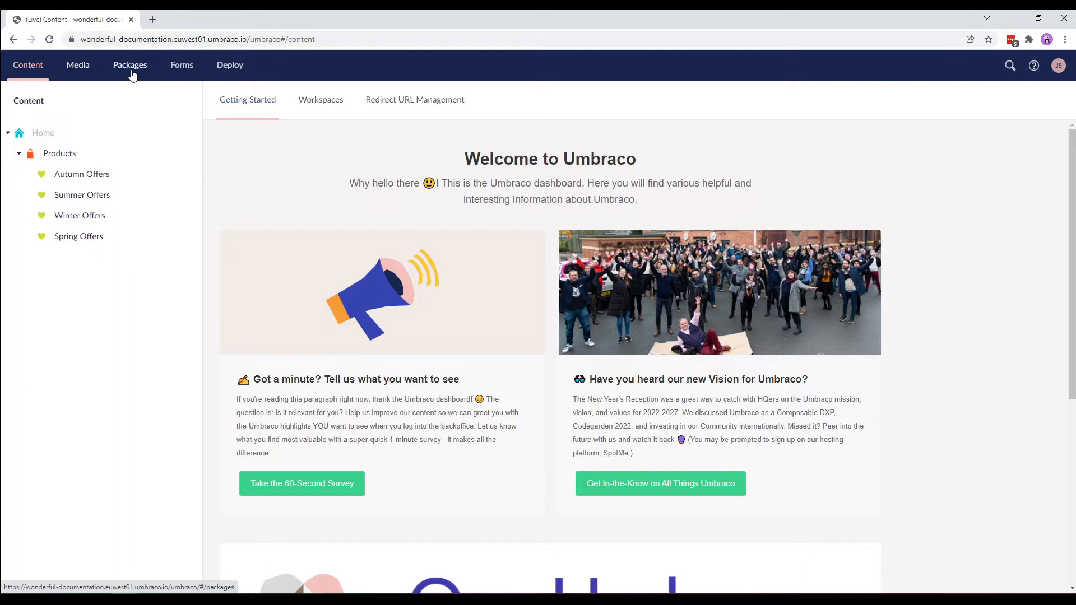
mouse_move(229, 65)
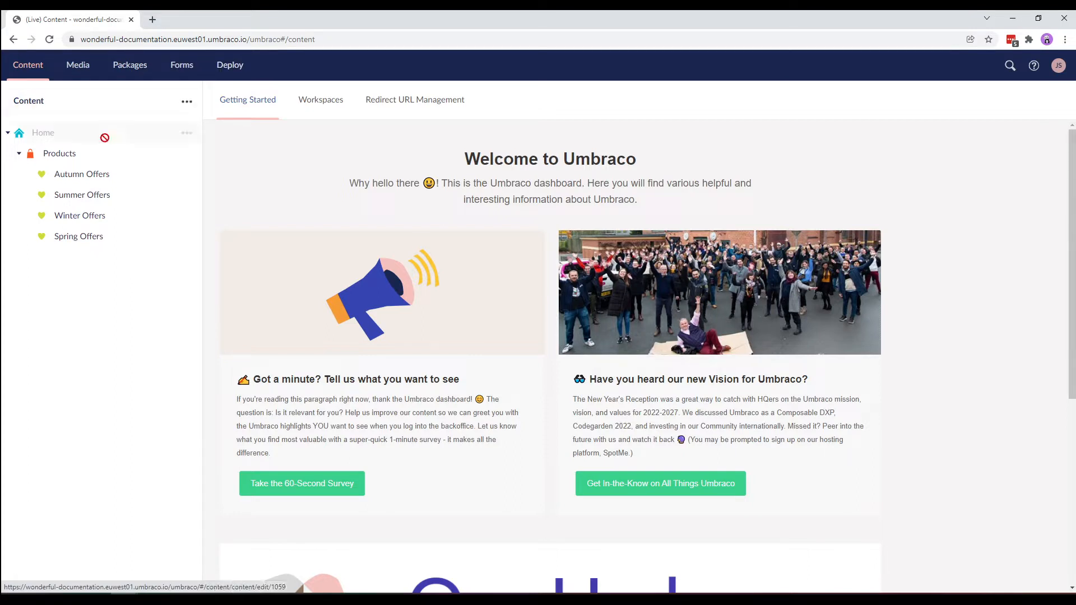
mouse_move(65, 204)
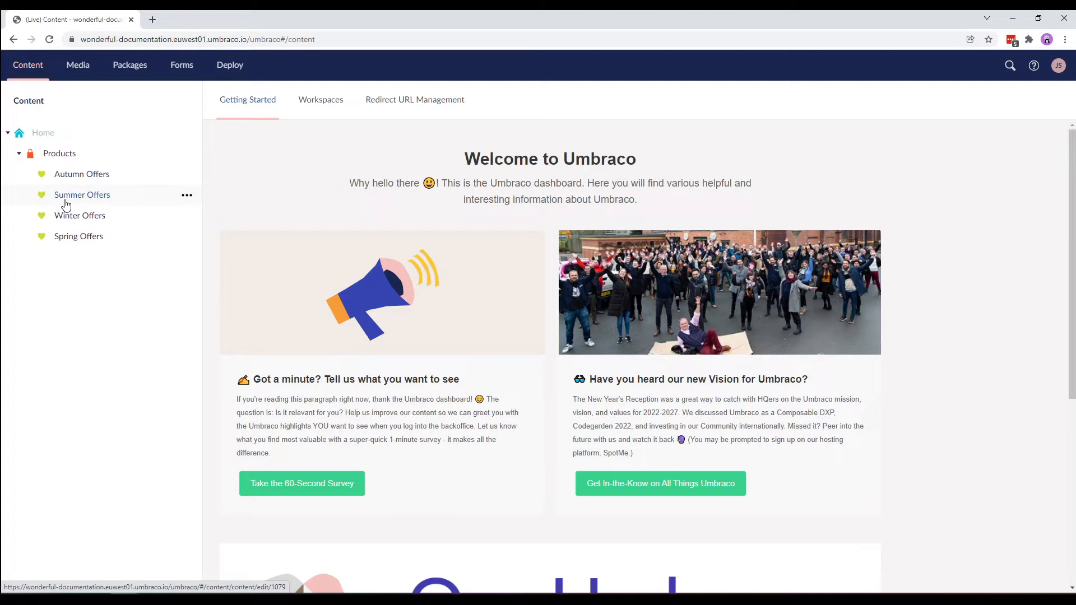
mouse_move(888, 197)
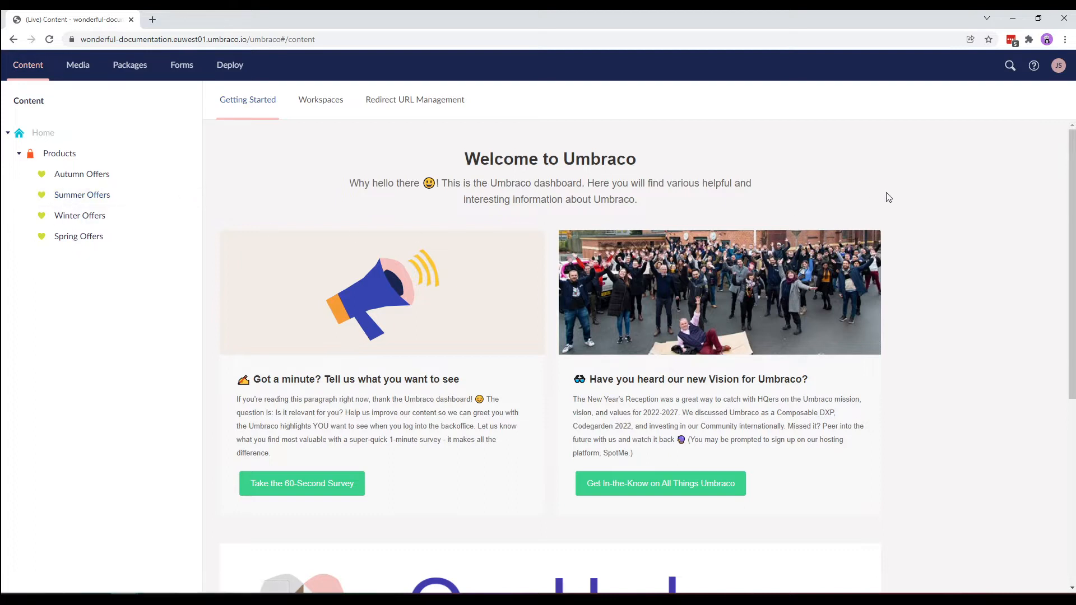
Log out of the restricted account so the administrator account can be used.
click(1059, 65)
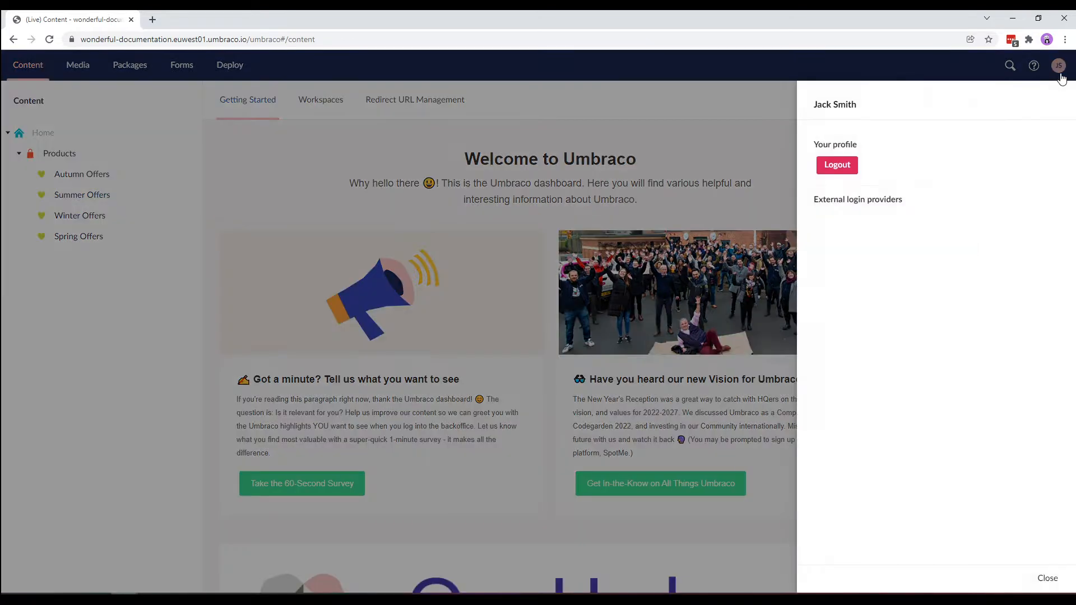
click(1046, 578)
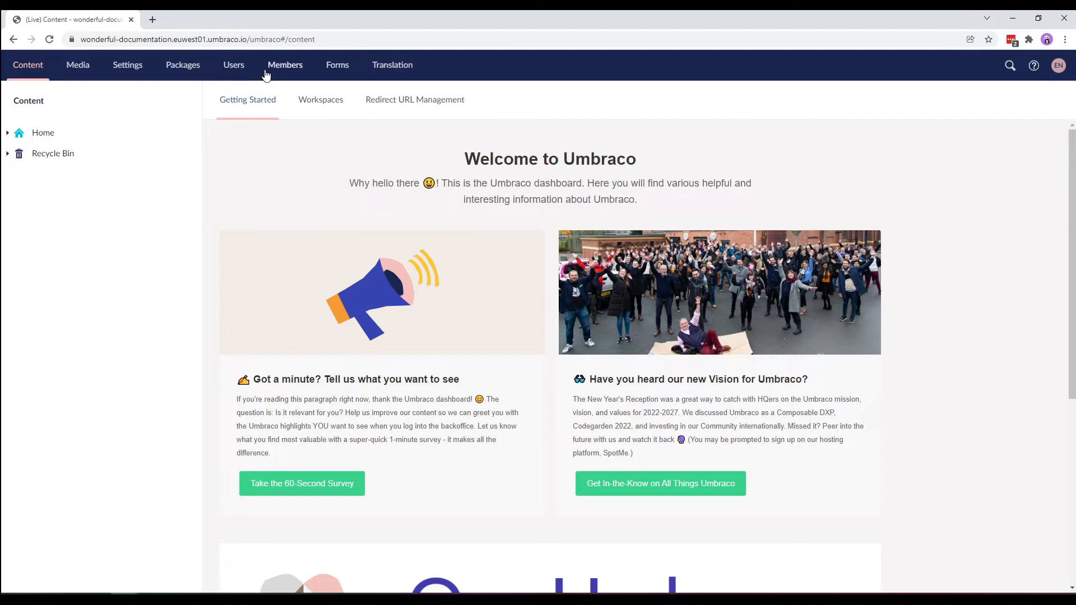
Go to the Users section listing the four back-office users.
click(233, 65)
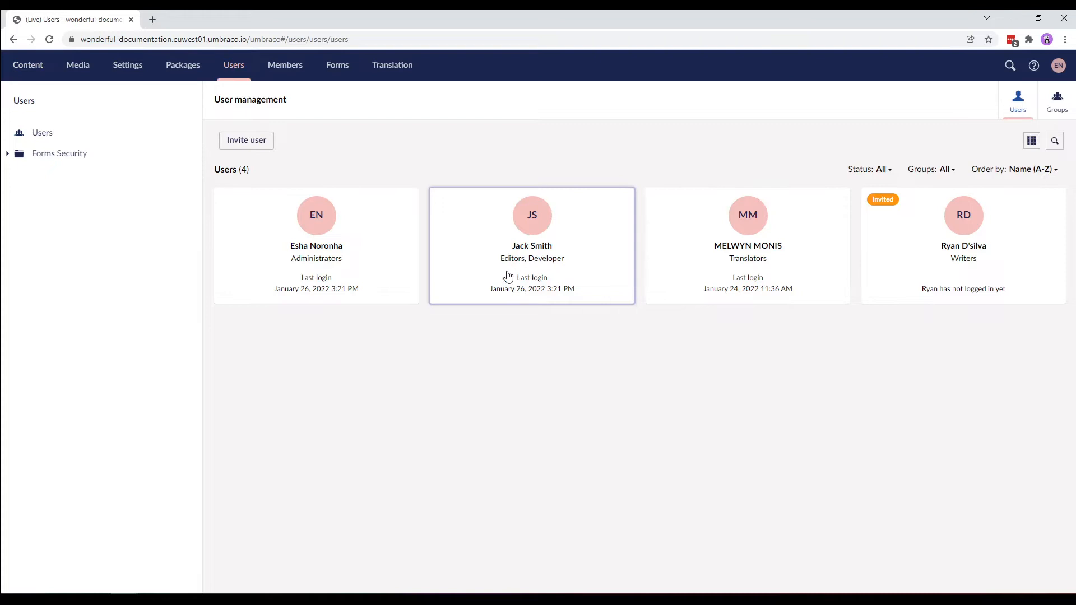
mouse_move(922, 190)
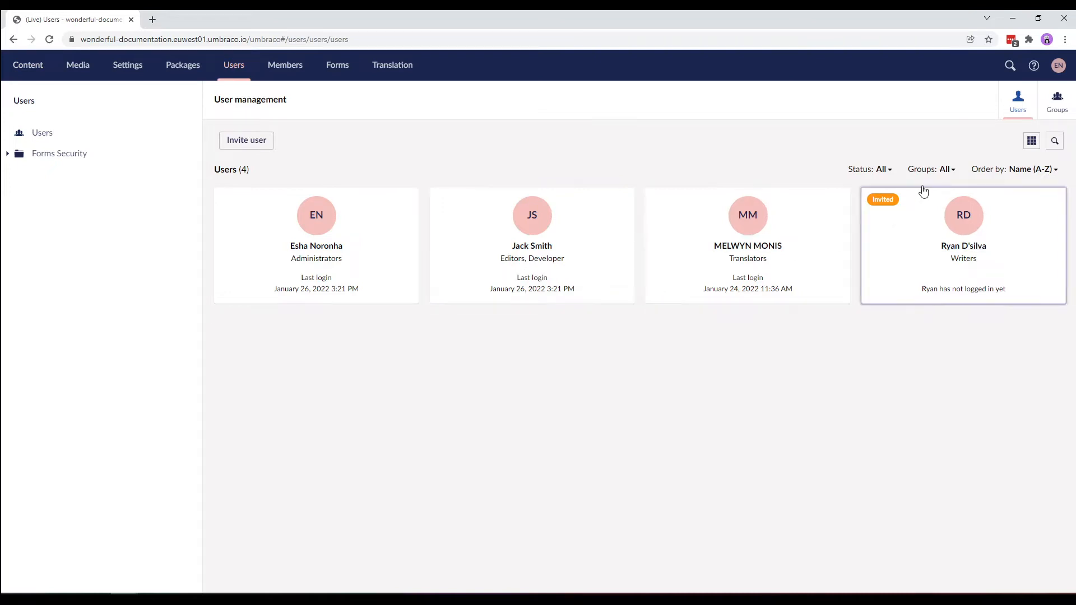
Show the six user groups with their allowed sections and start nodes.
click(1056, 100)
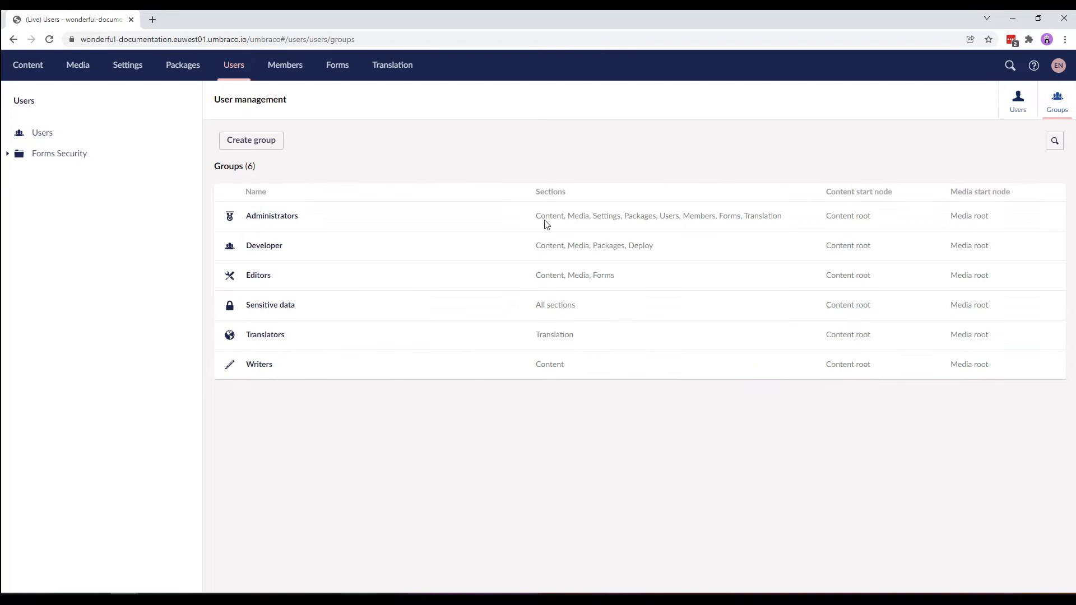
mouse_move(461, 252)
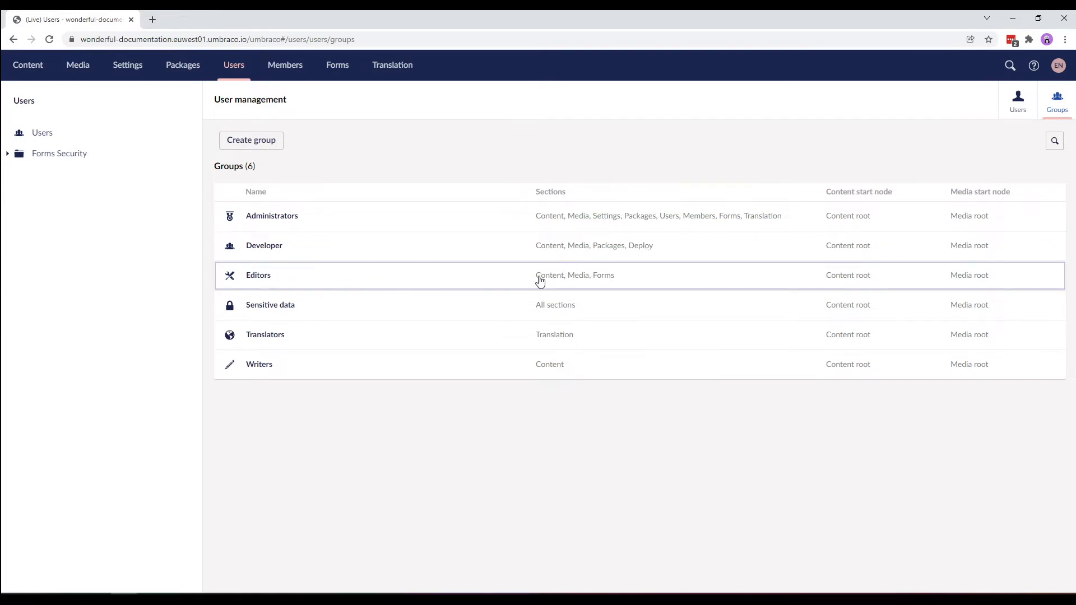
mouse_move(574, 283)
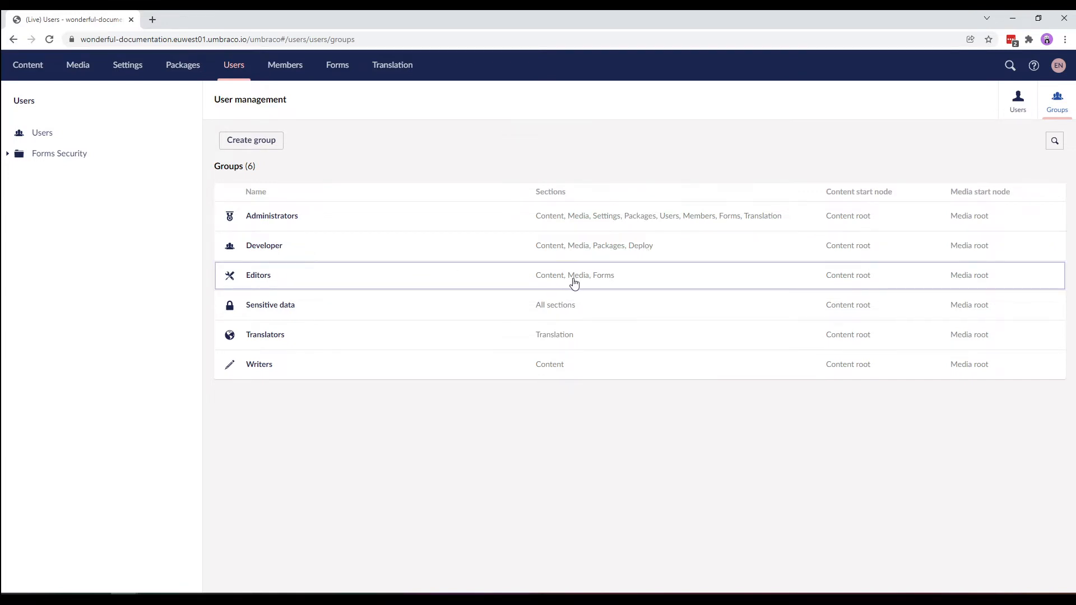
mouse_move(597, 283)
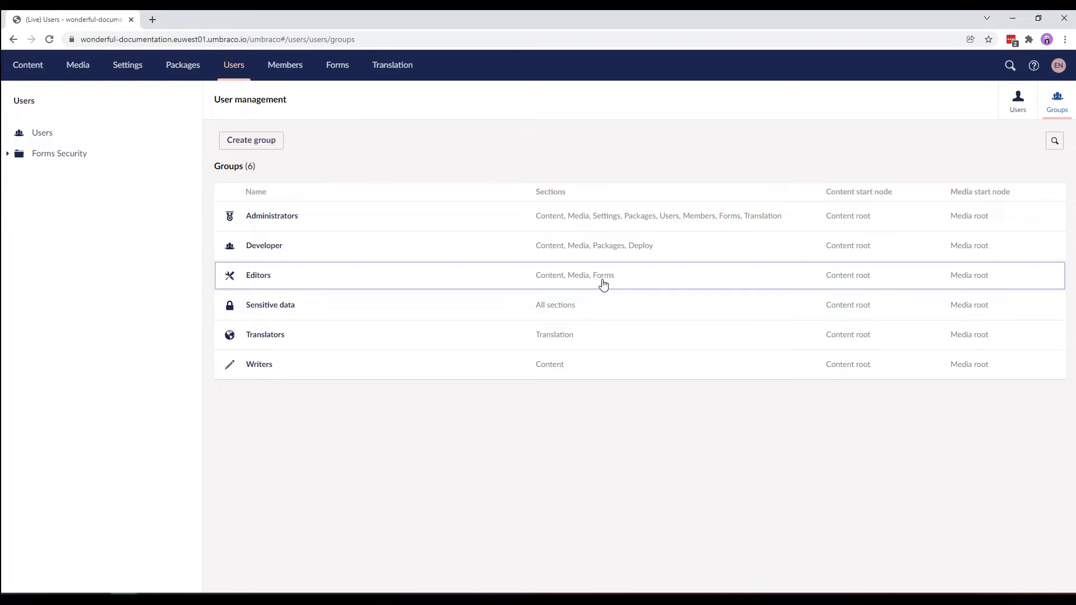
mouse_move(605, 283)
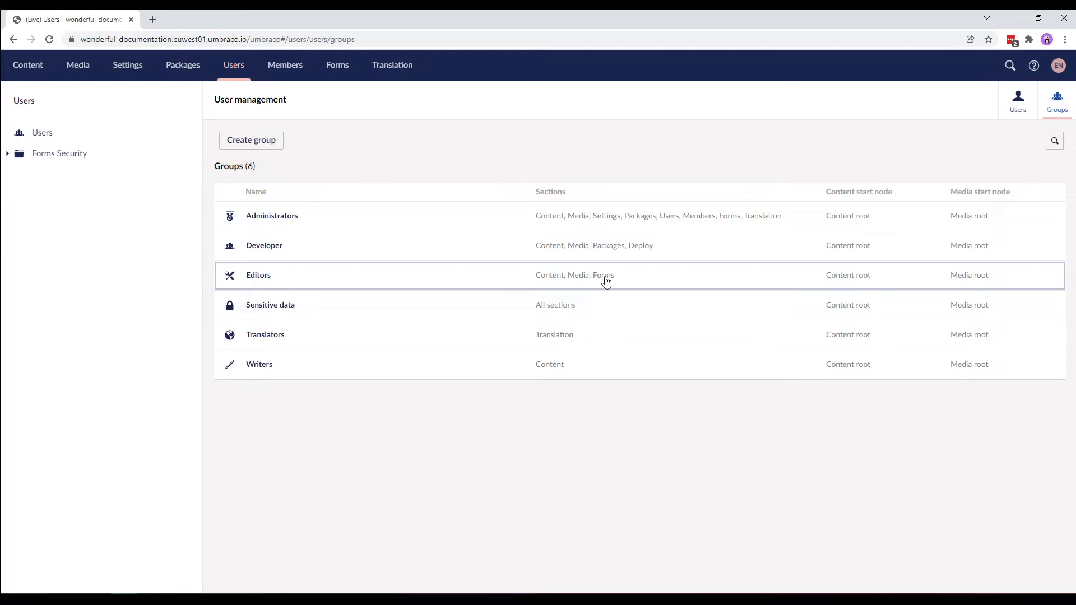
mouse_move(853, 265)
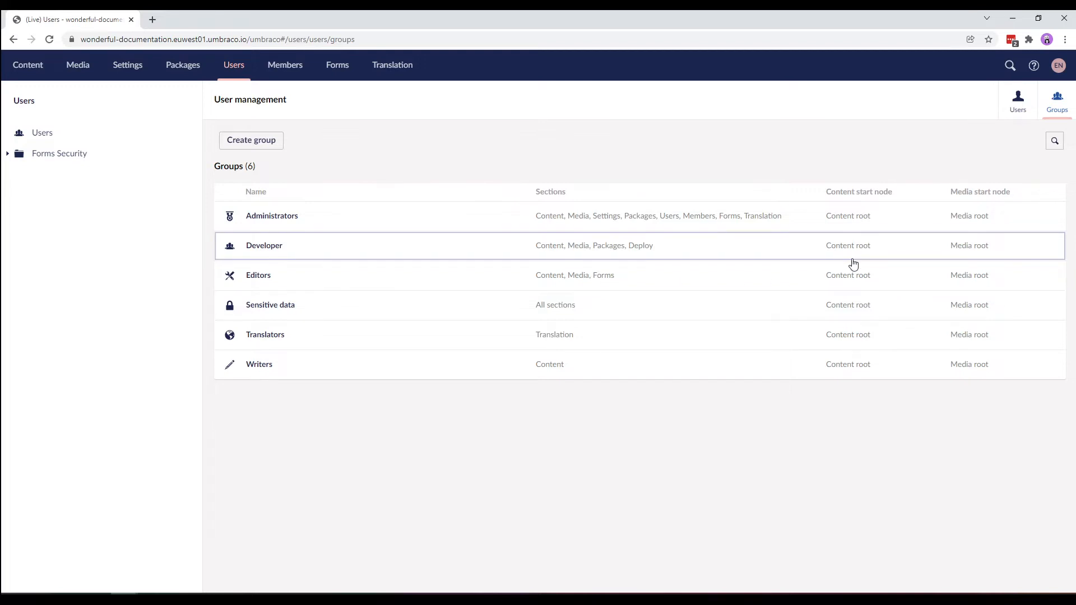
mouse_move(963, 276)
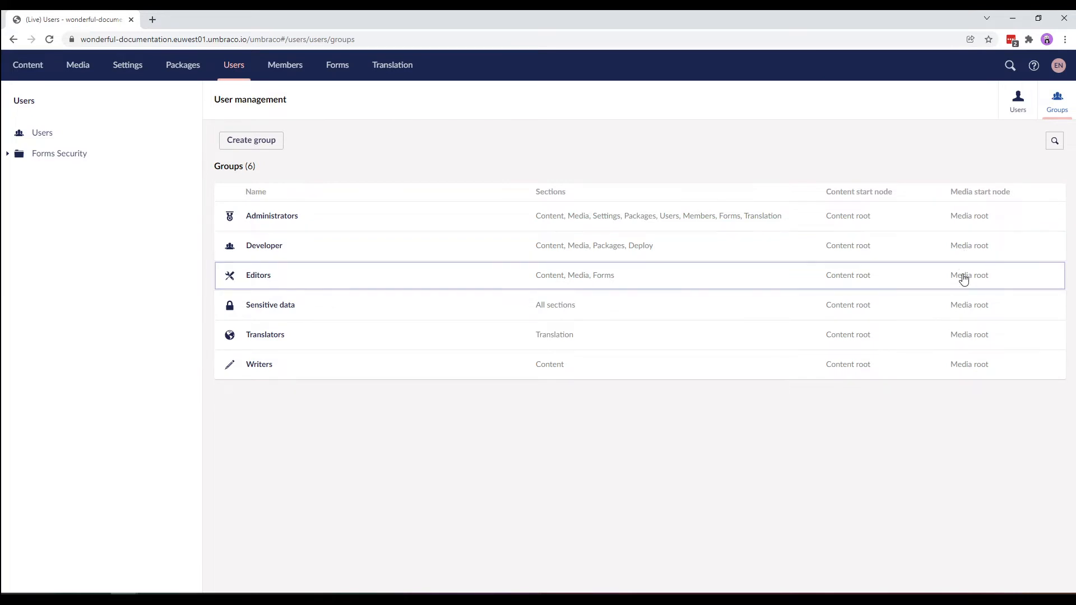
mouse_move(857, 280)
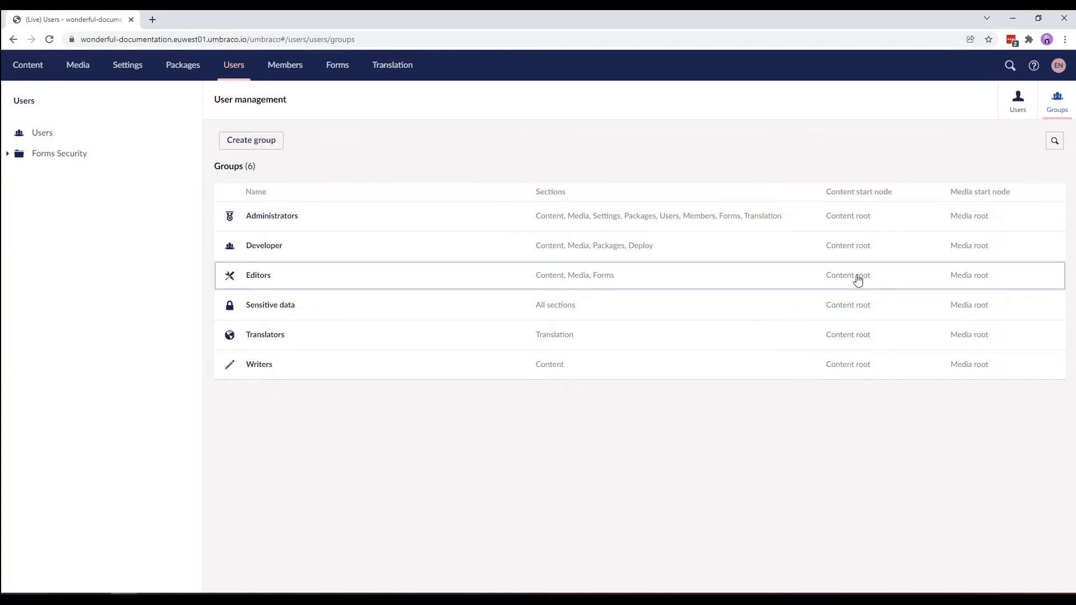
mouse_move(1006, 114)
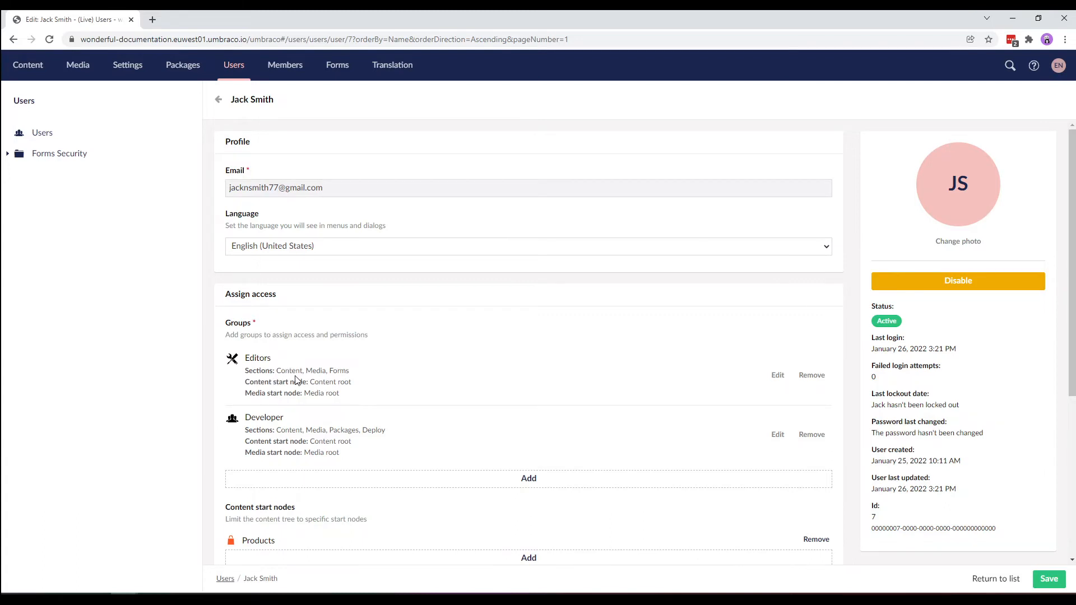
mouse_move(302, 427)
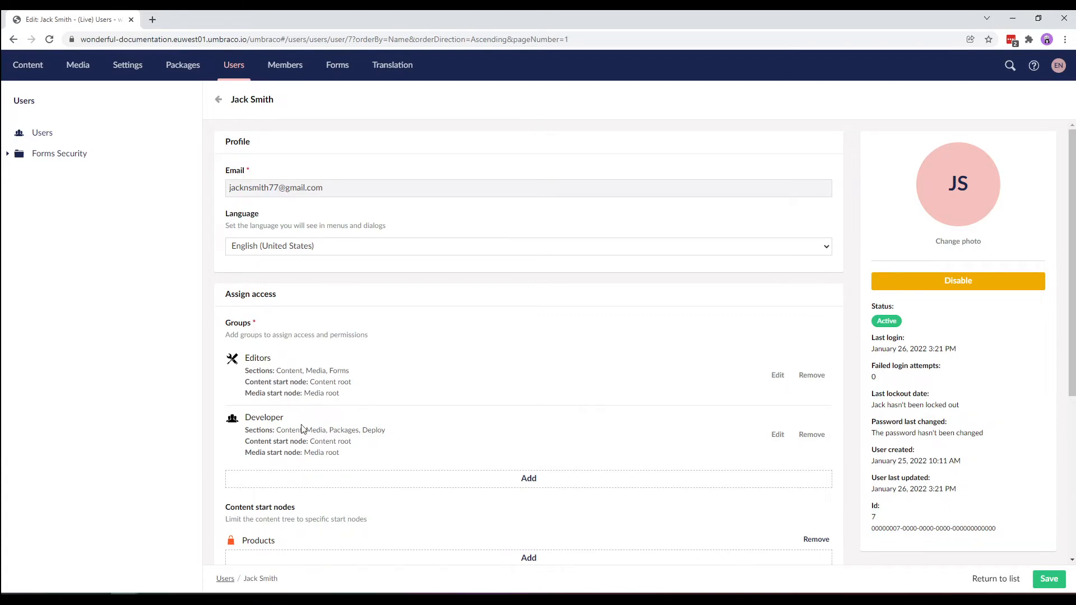
scroll(down, 3)
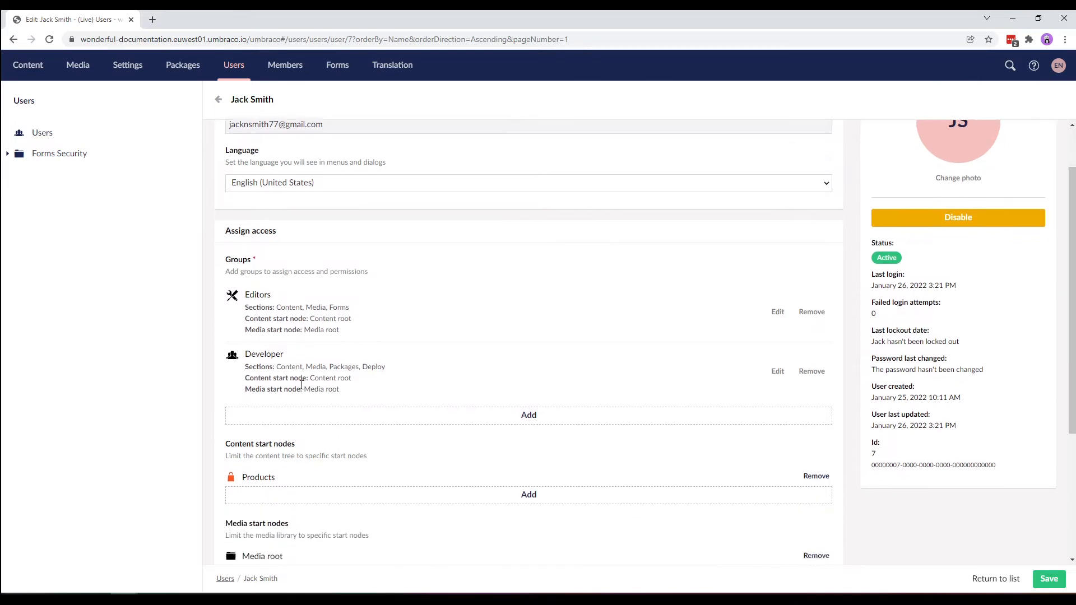
scroll(down, 3)
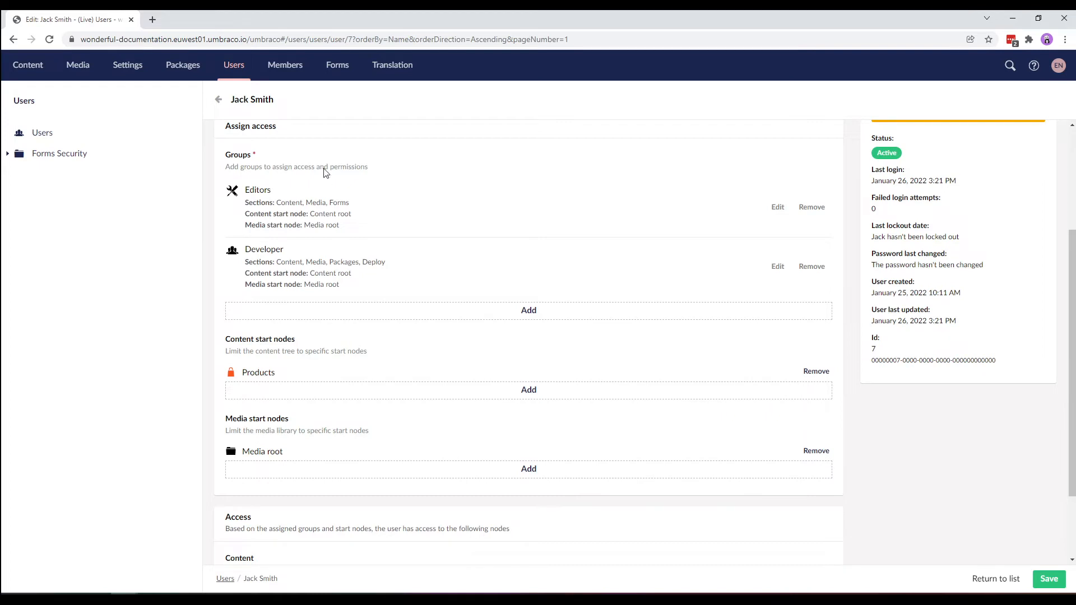
mouse_move(266, 163)
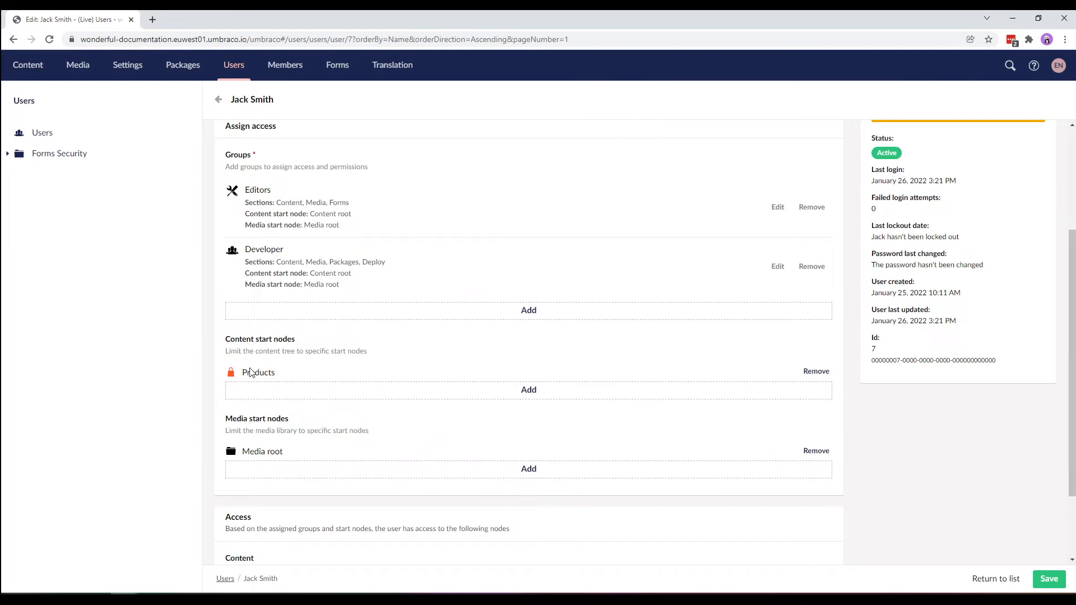
mouse_move(704, 371)
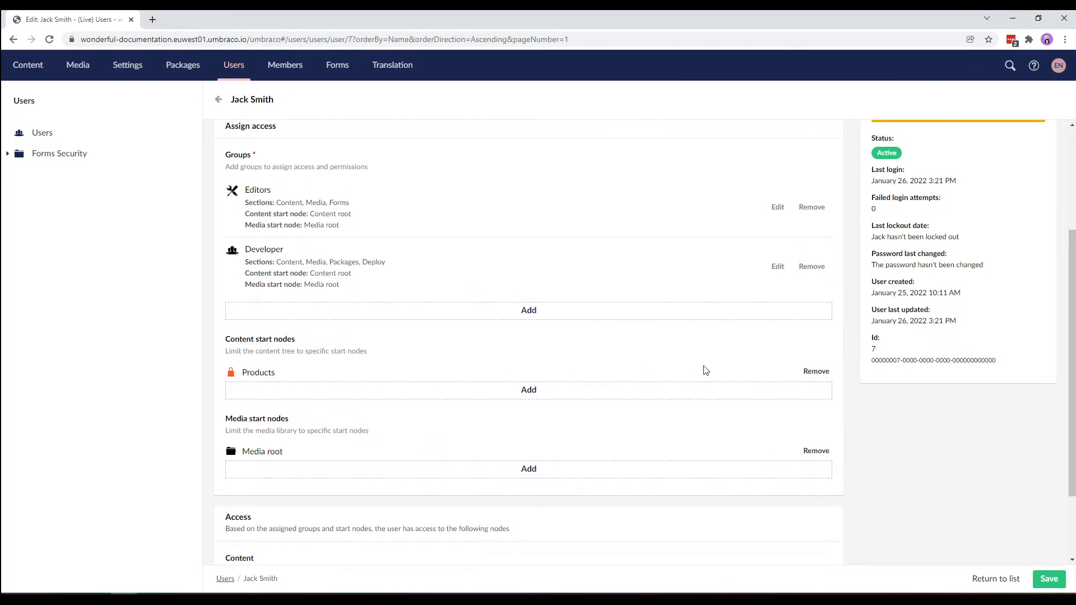
Replace Jack Smith's Products content start node with the Content root.
click(814, 371)
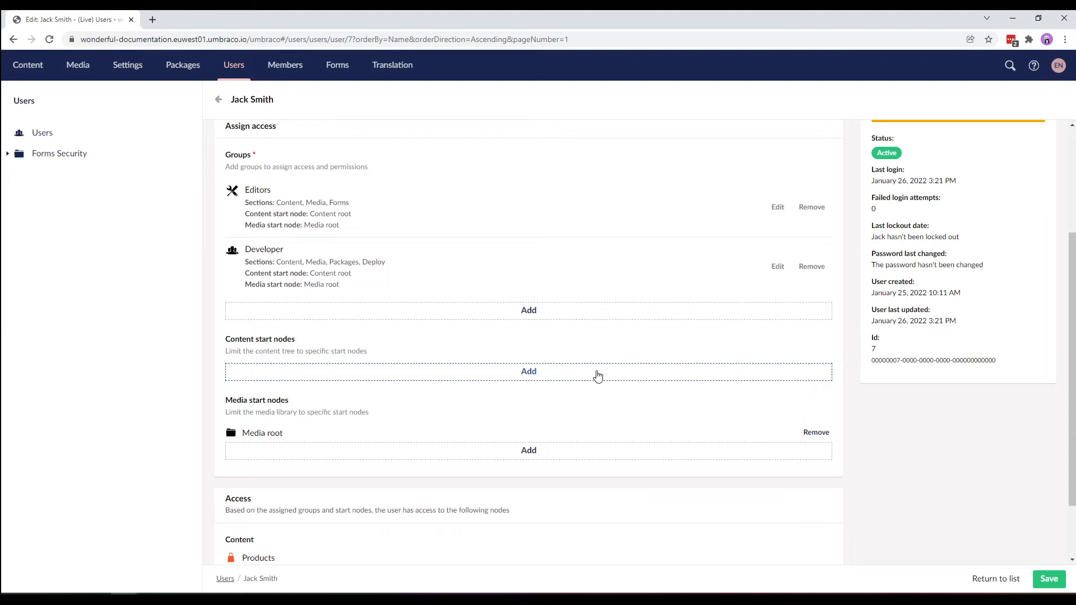
click(528, 371)
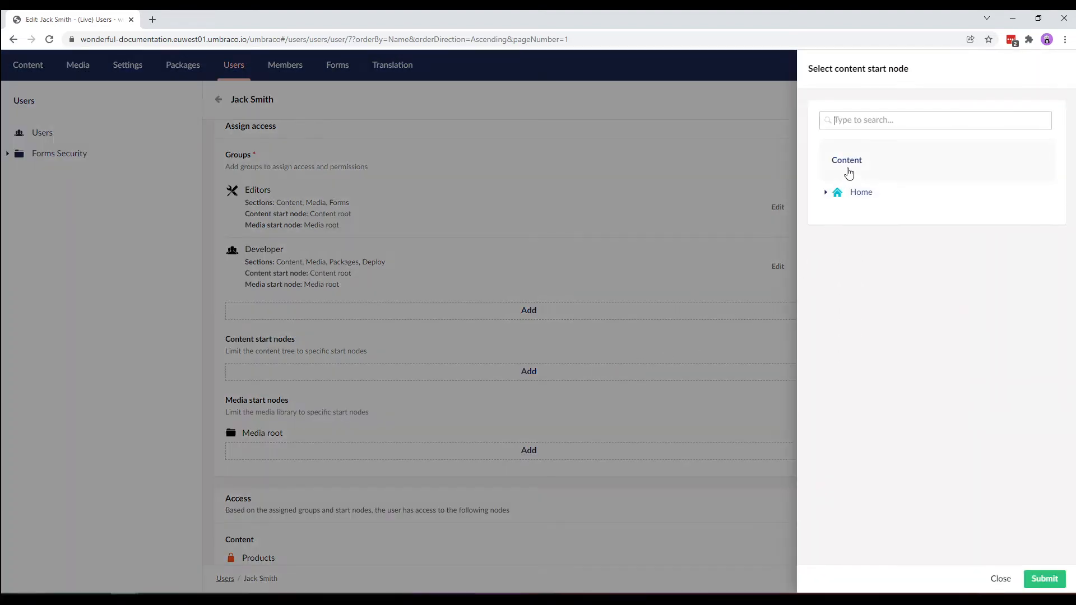
click(864, 160)
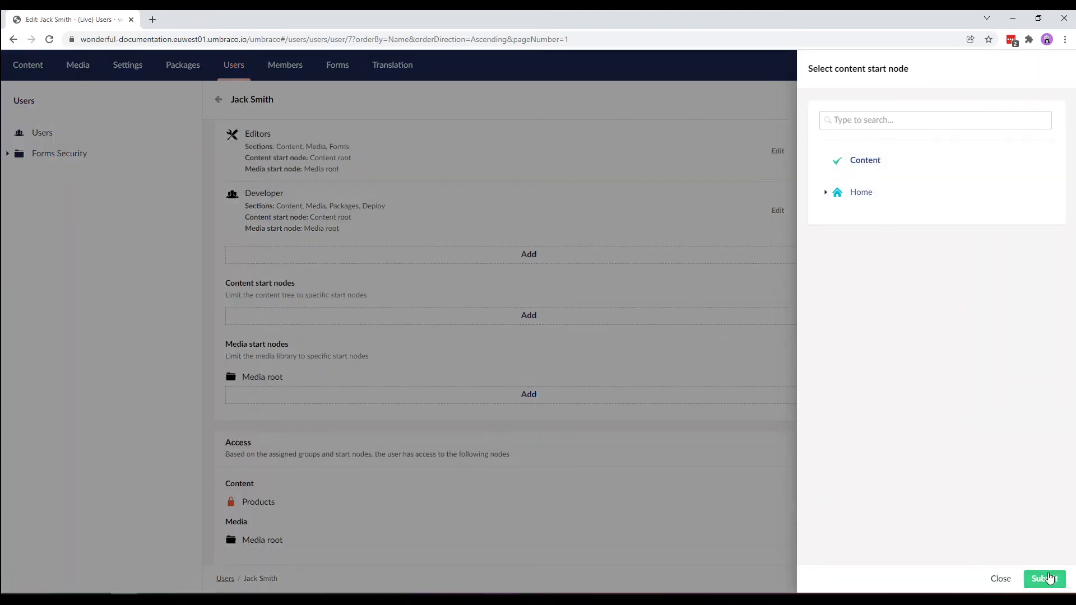
click(1043, 578)
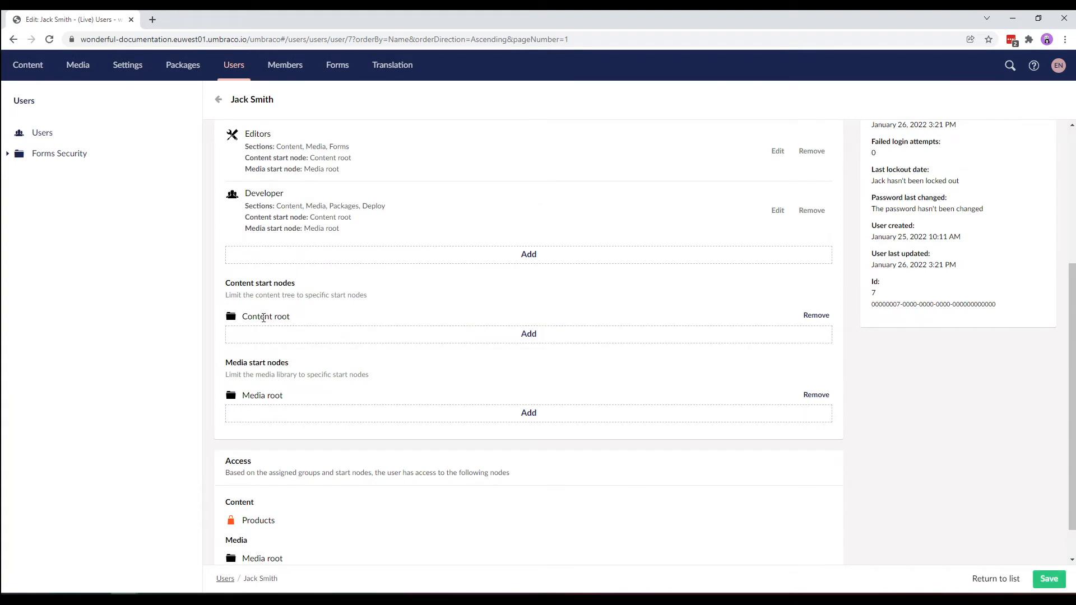
mouse_move(266, 318)
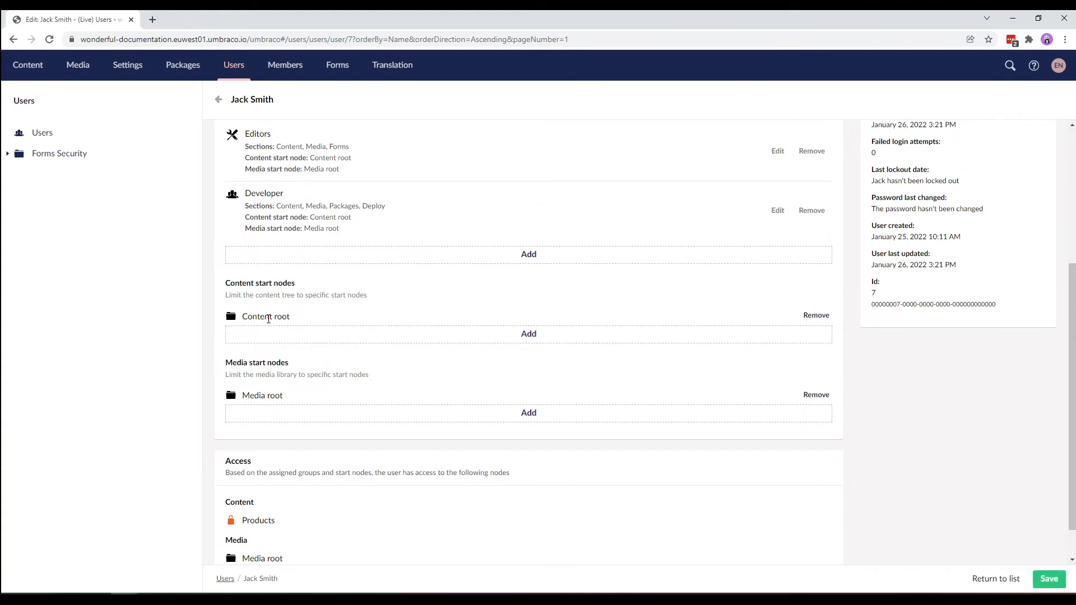
mouse_move(268, 317)
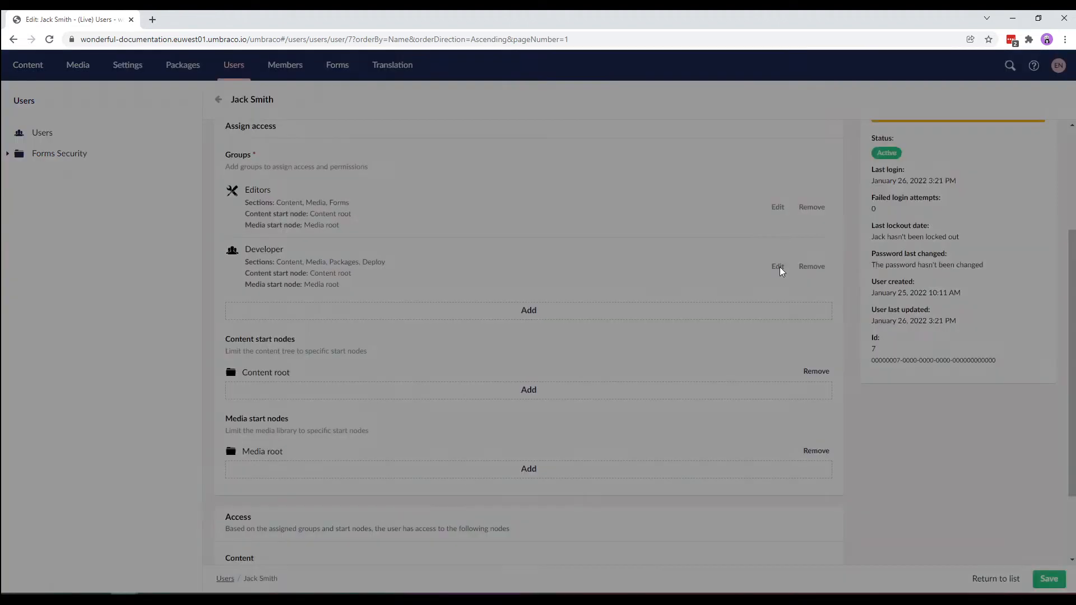
Edit the Developer group and reveal its Granular permissions for Home.
click(778, 267)
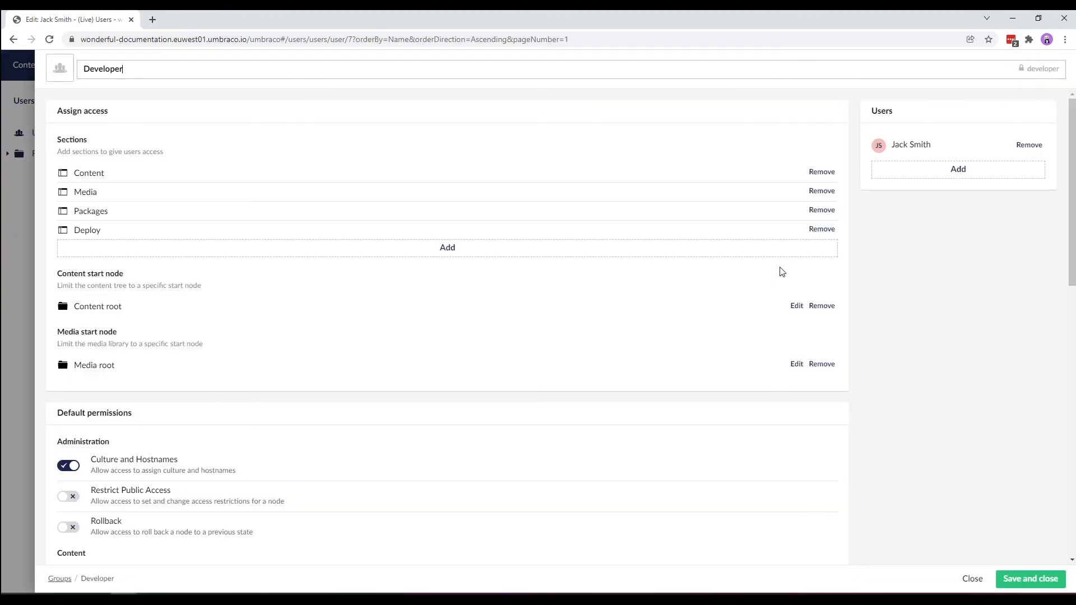
scroll(down, 3)
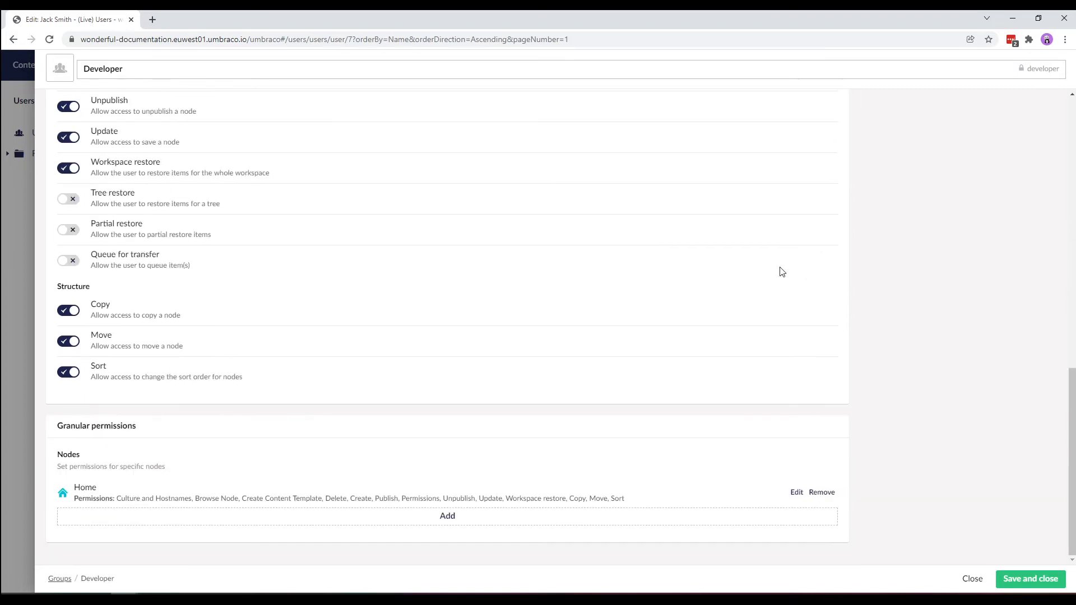
mouse_move(277, 527)
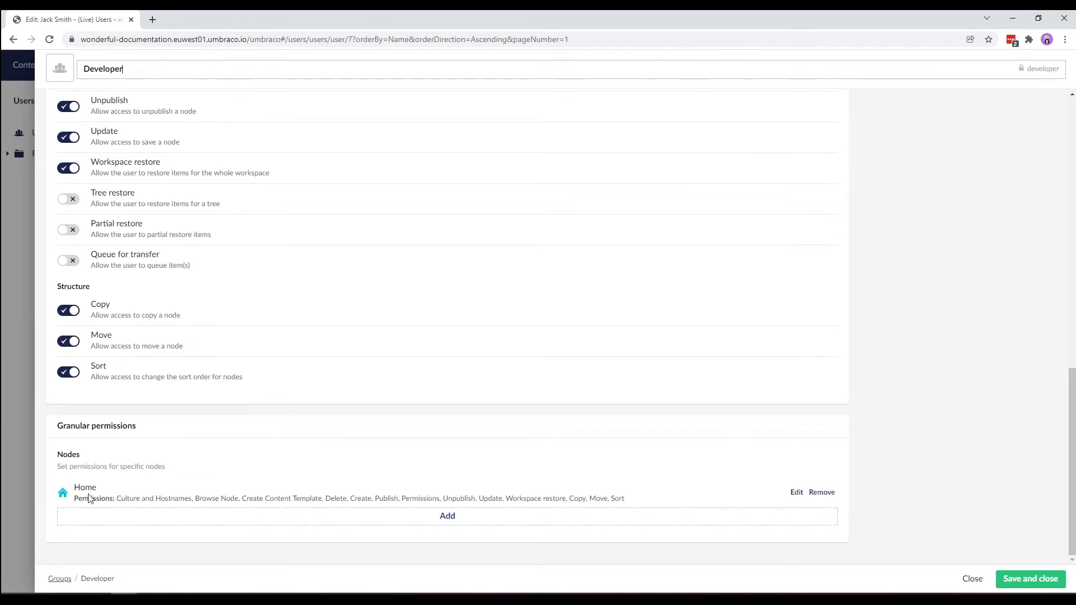
mouse_move(439, 496)
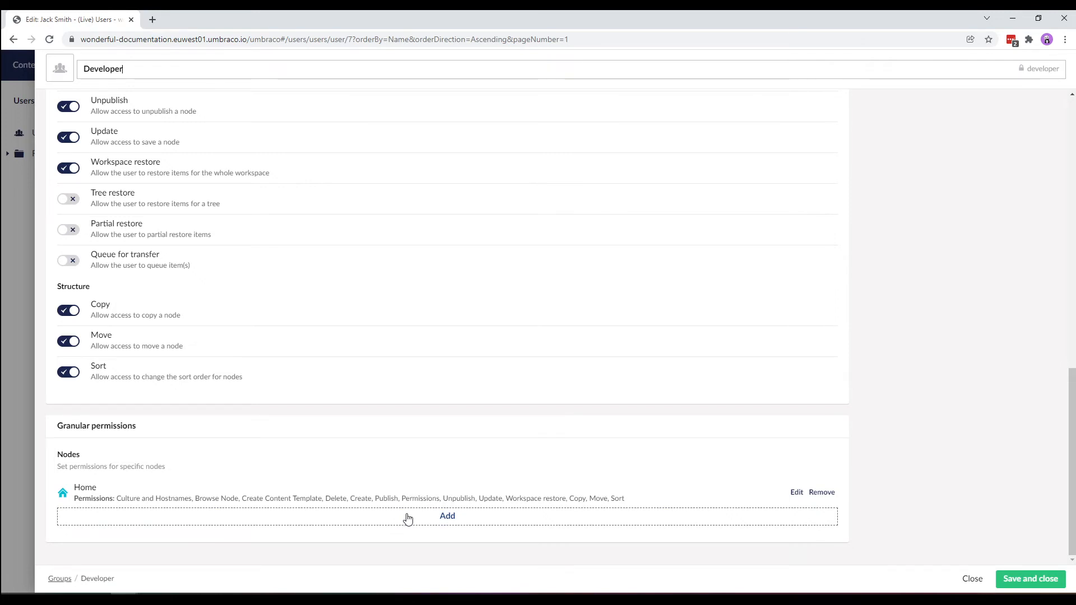
Add a Contact Us granular permission under Home with Create and Publish turned off.
click(447, 516)
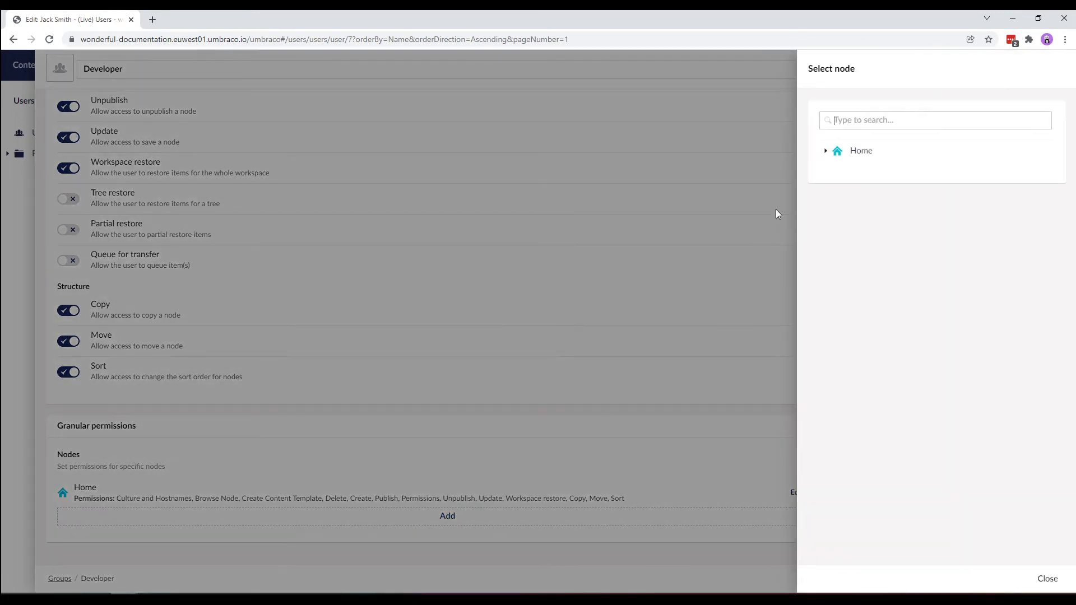
click(826, 150)
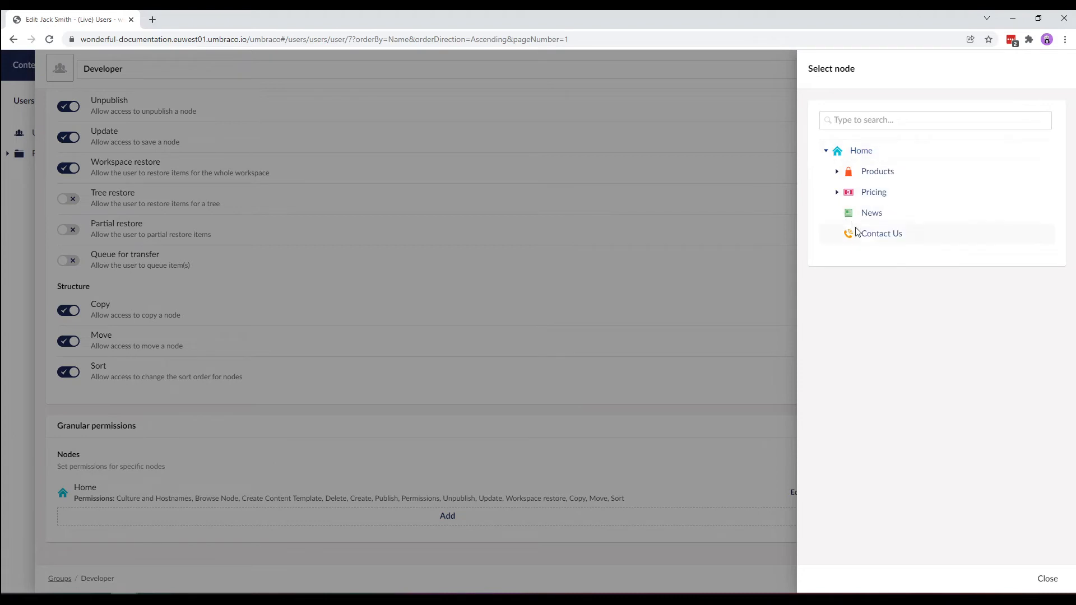
click(881, 233)
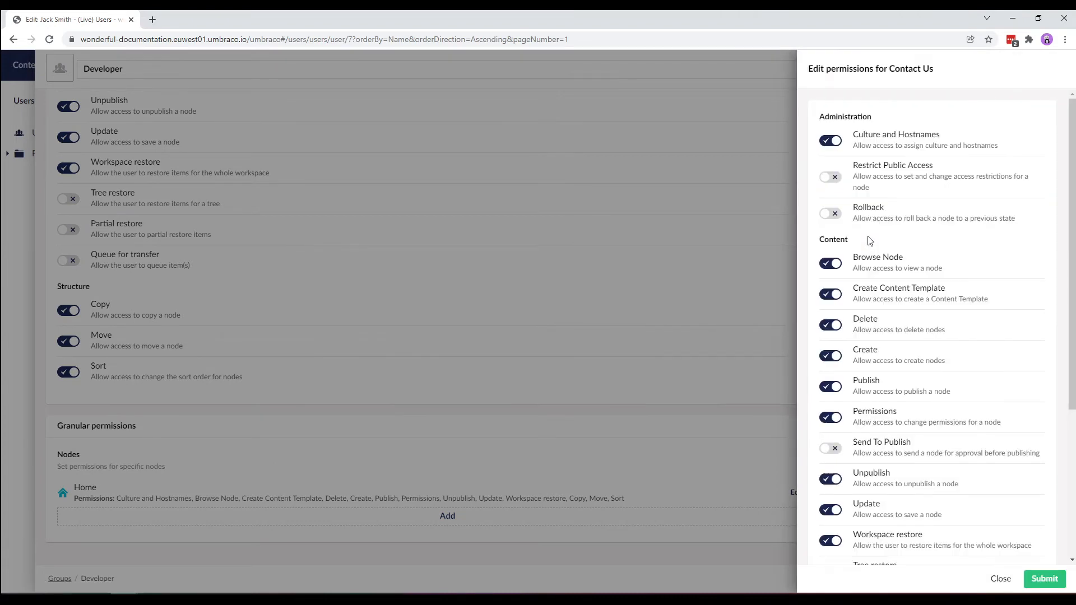
mouse_move(891, 417)
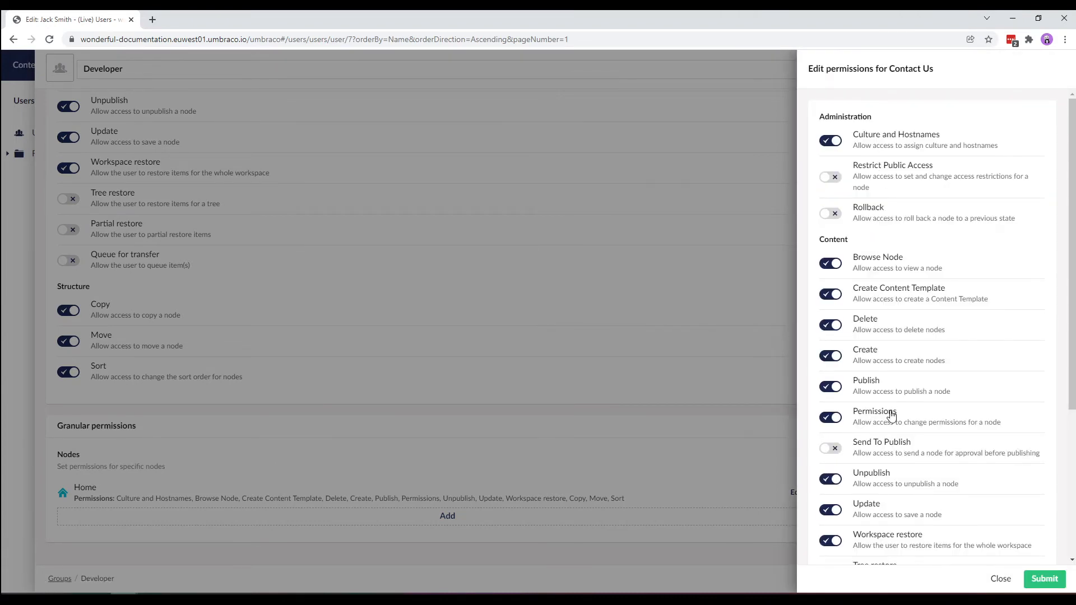
mouse_move(901, 336)
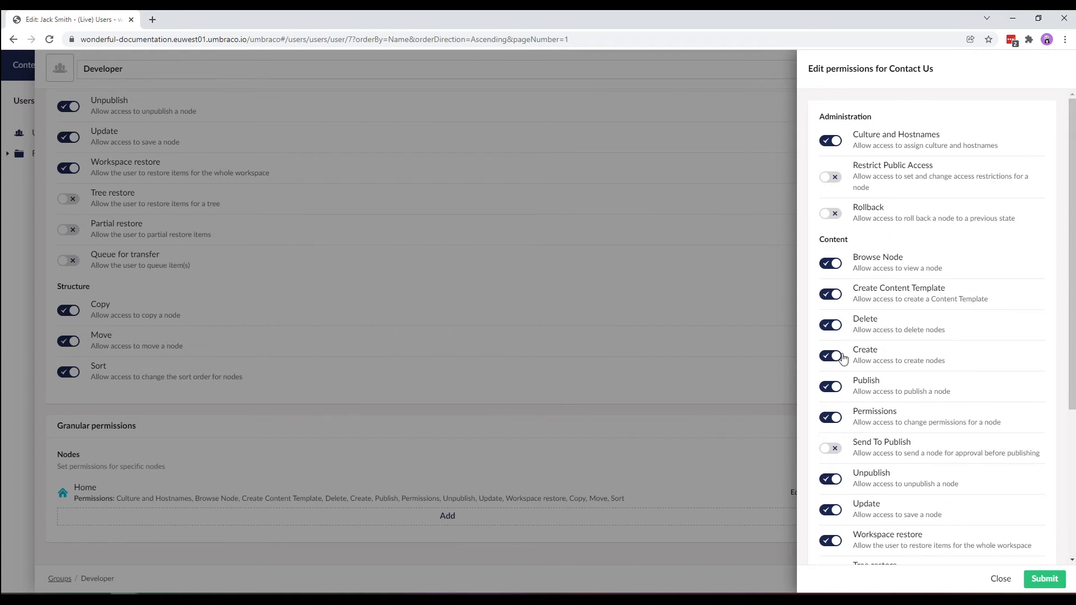
click(831, 356)
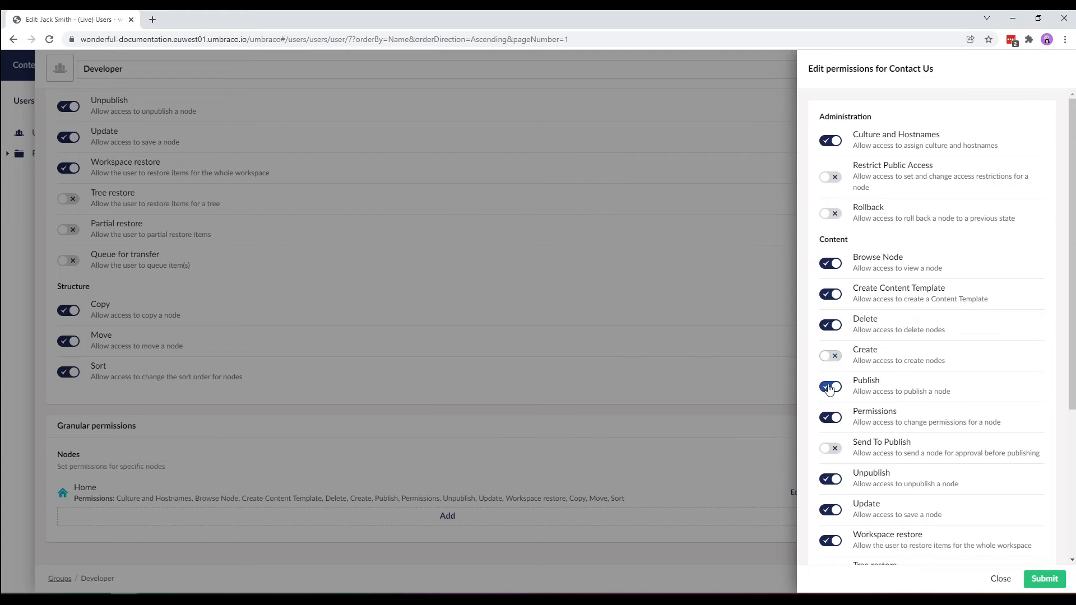
click(829, 386)
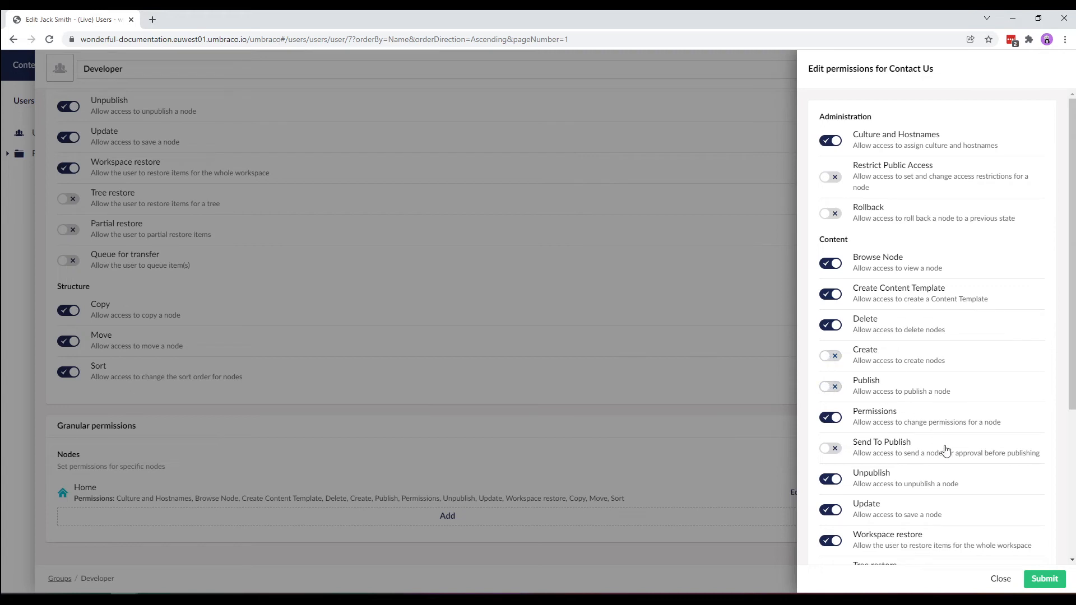
click(1044, 579)
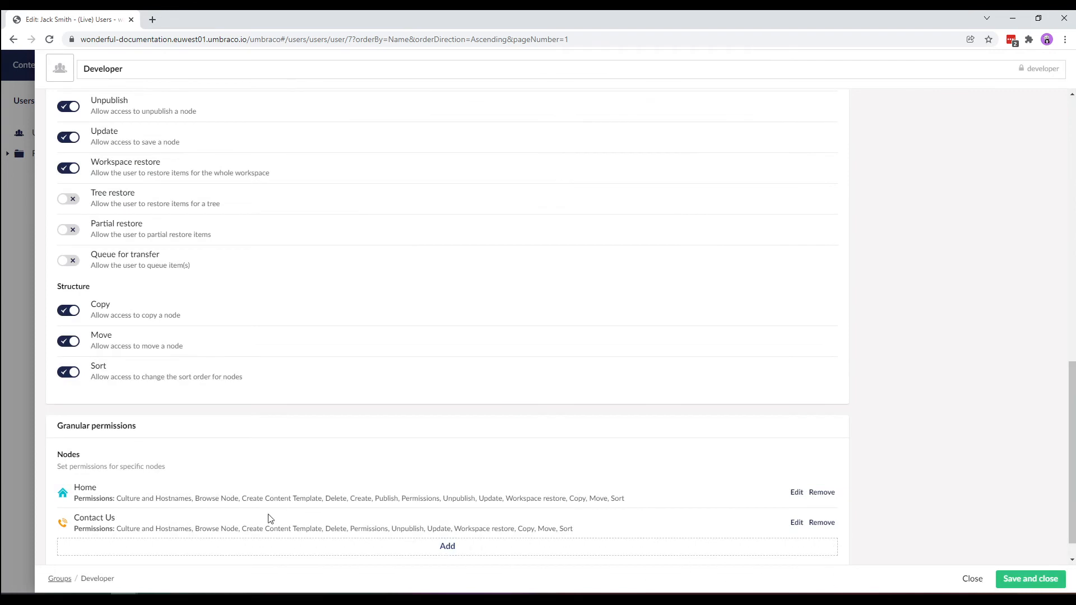
mouse_move(378, 540)
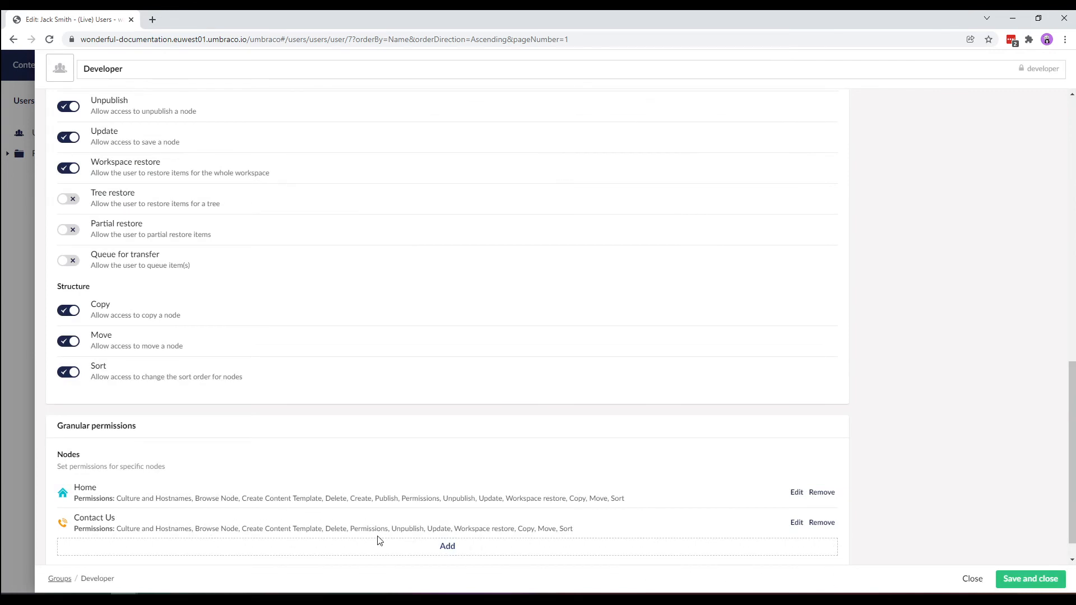
mouse_move(496, 540)
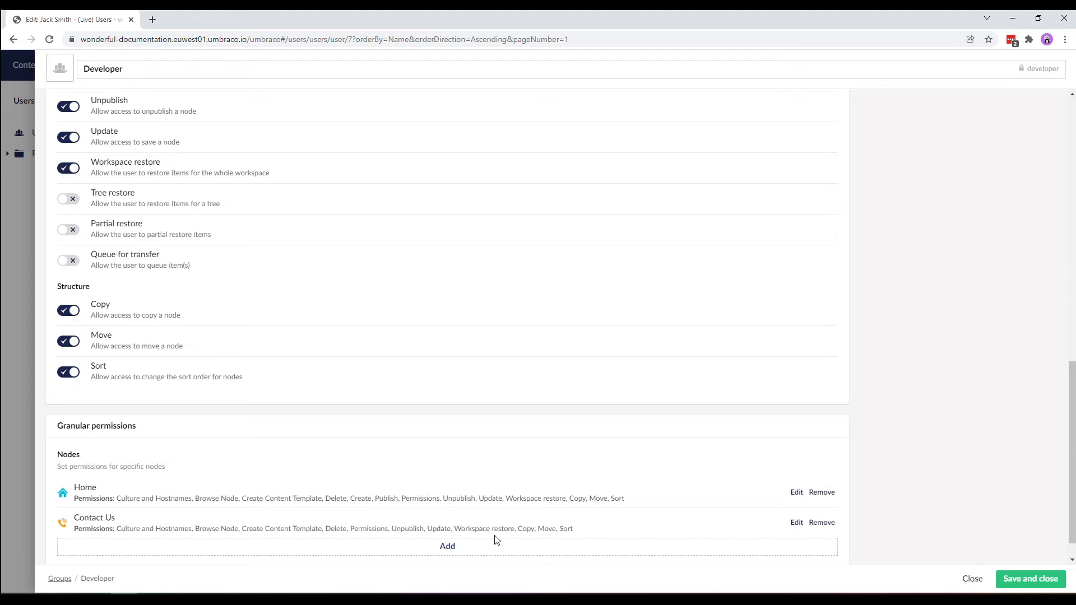
click(1029, 578)
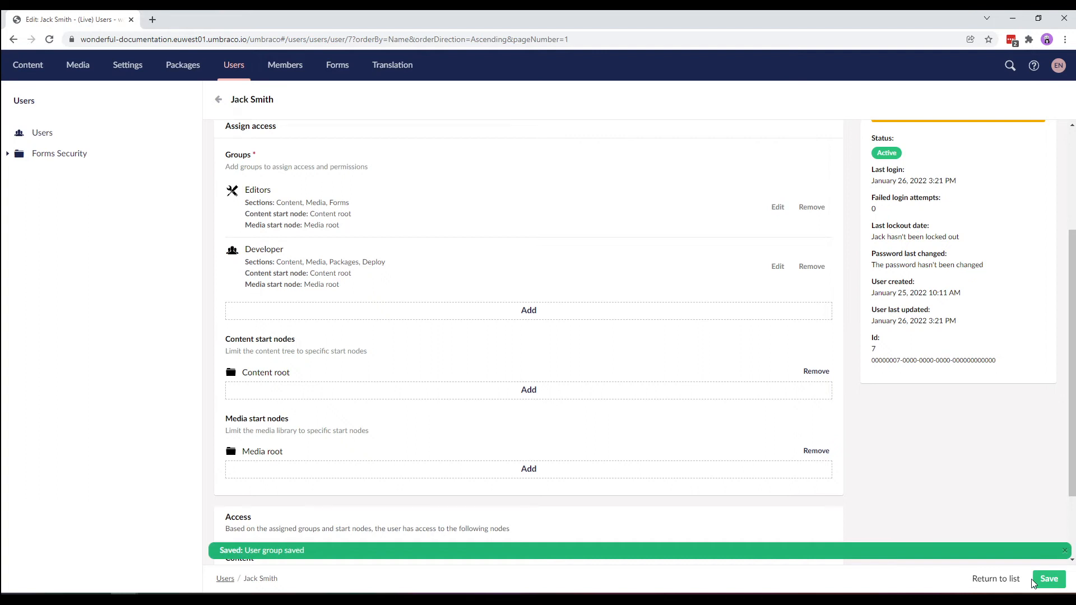
click(1049, 579)
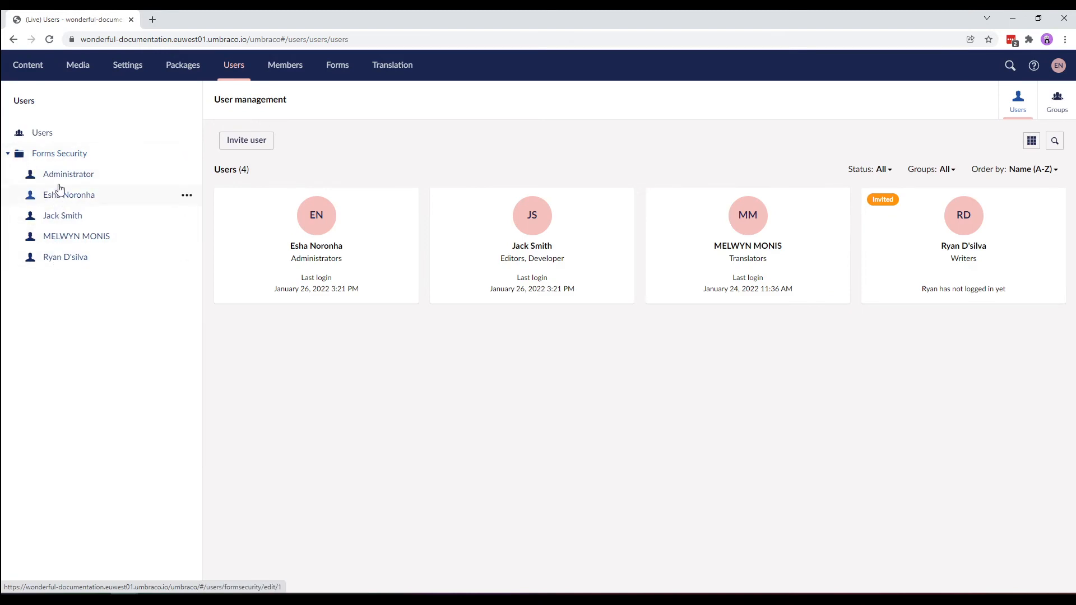
click(63, 215)
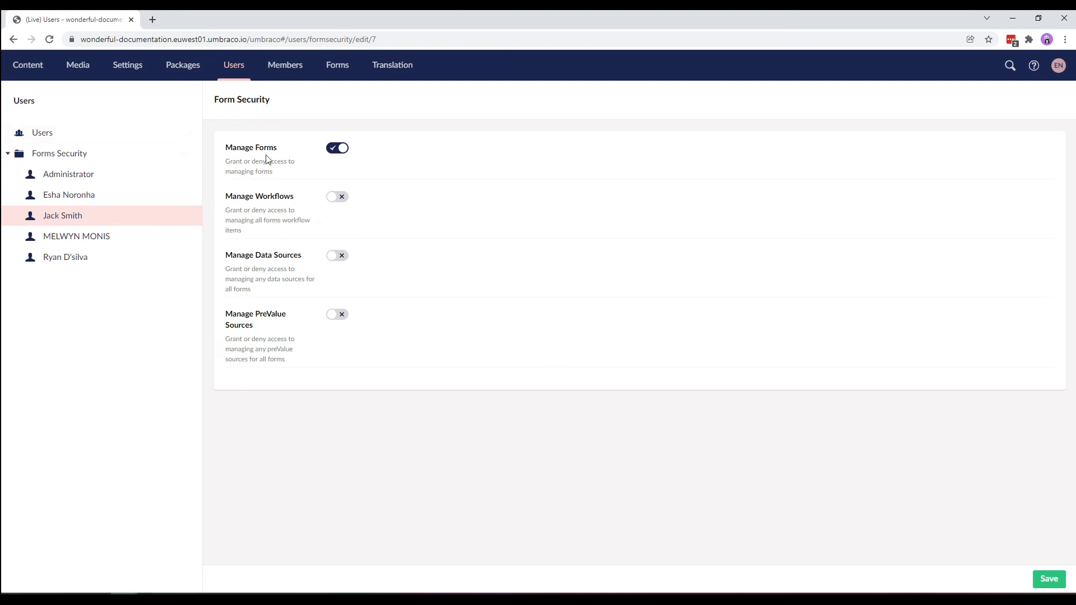
mouse_move(332, 165)
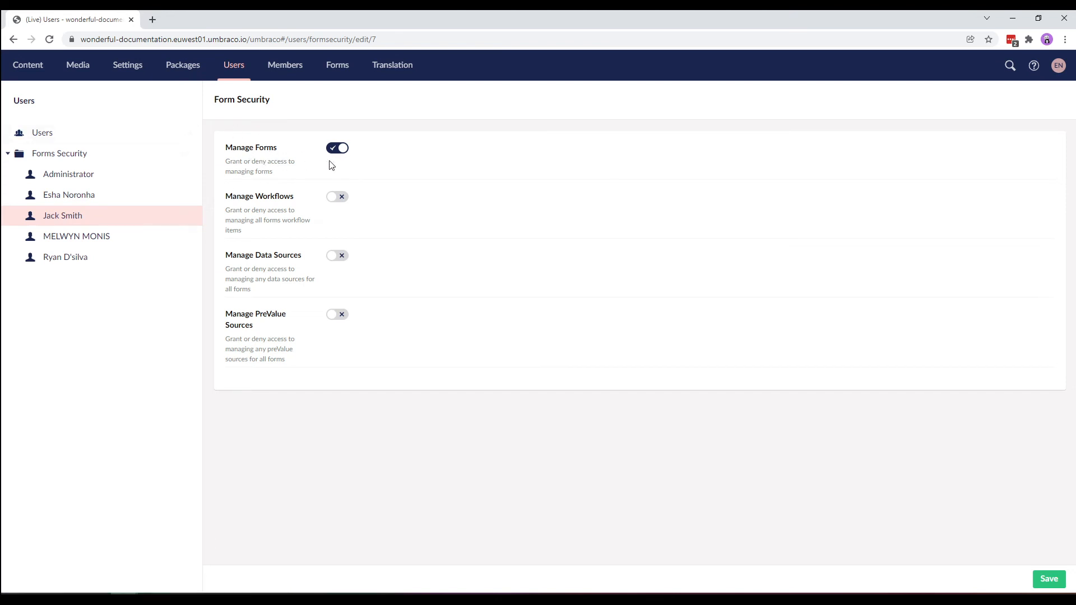
mouse_move(336, 221)
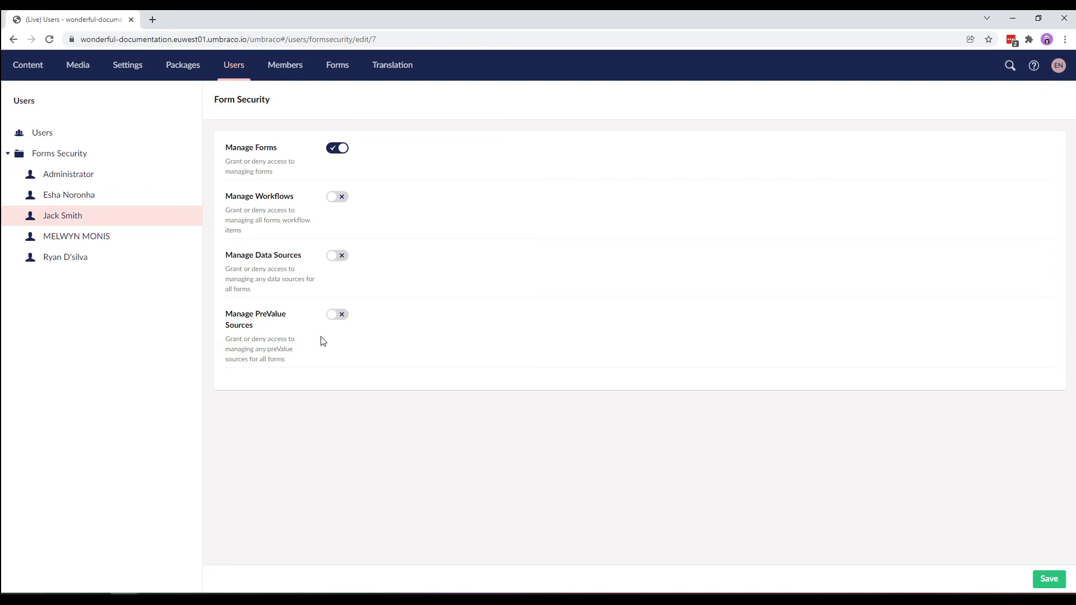
mouse_move(307, 171)
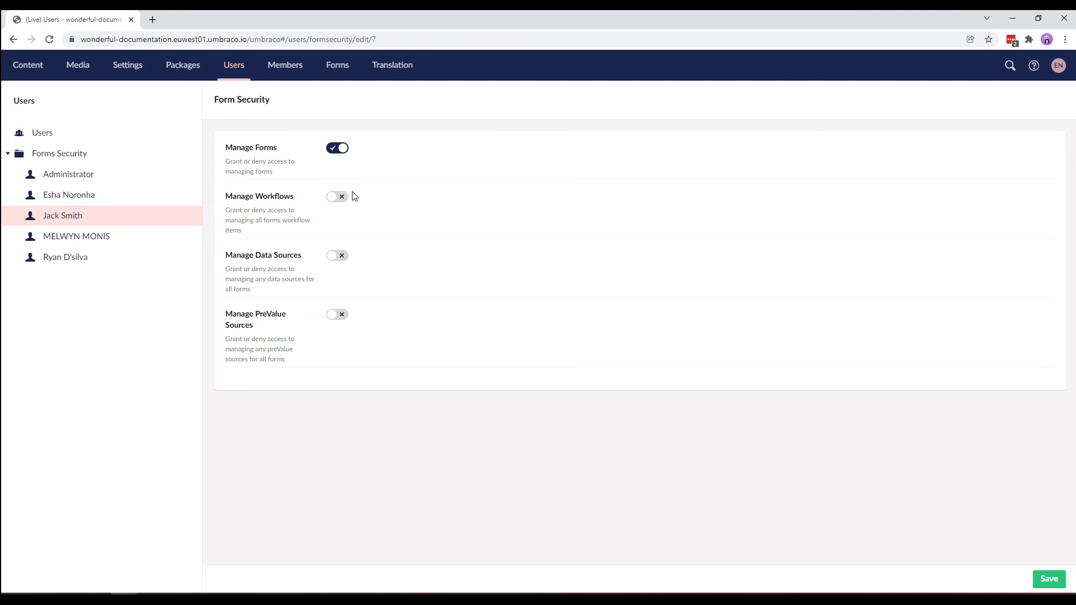
click(337, 196)
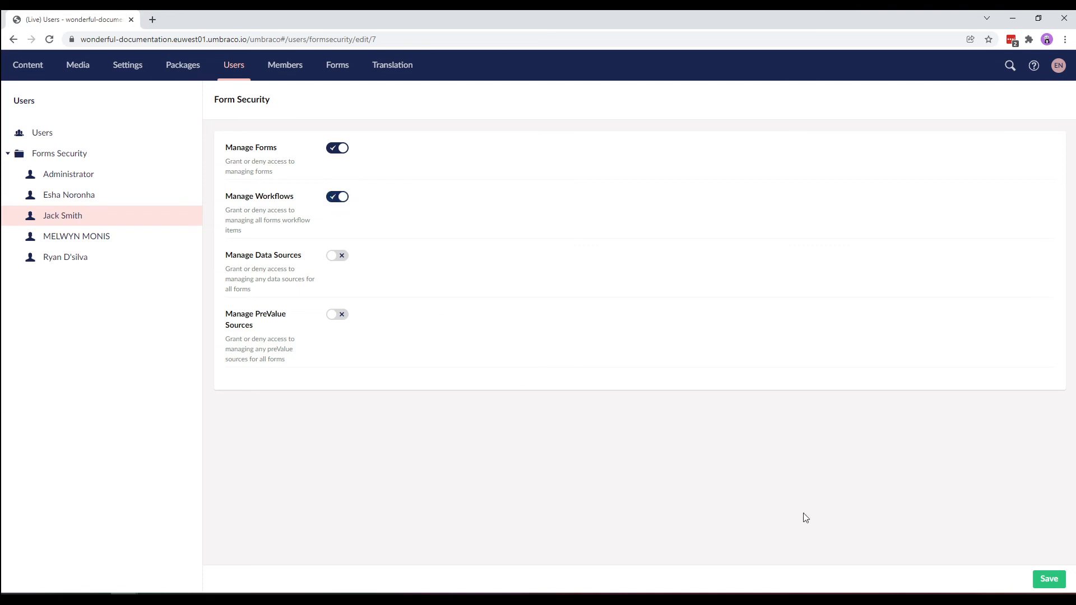
click(1049, 579)
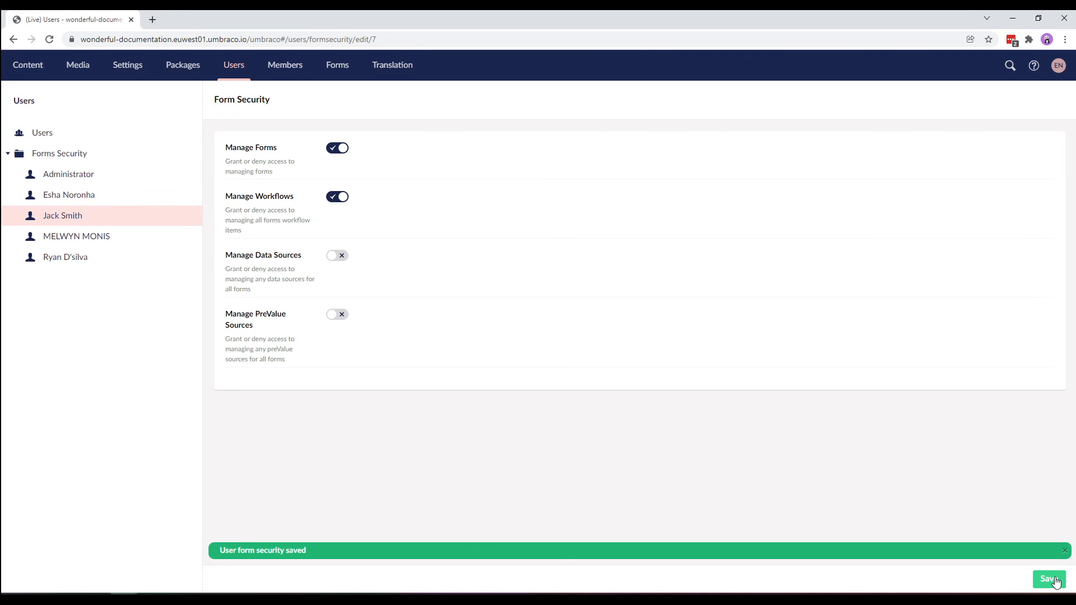
mouse_move(580, 469)
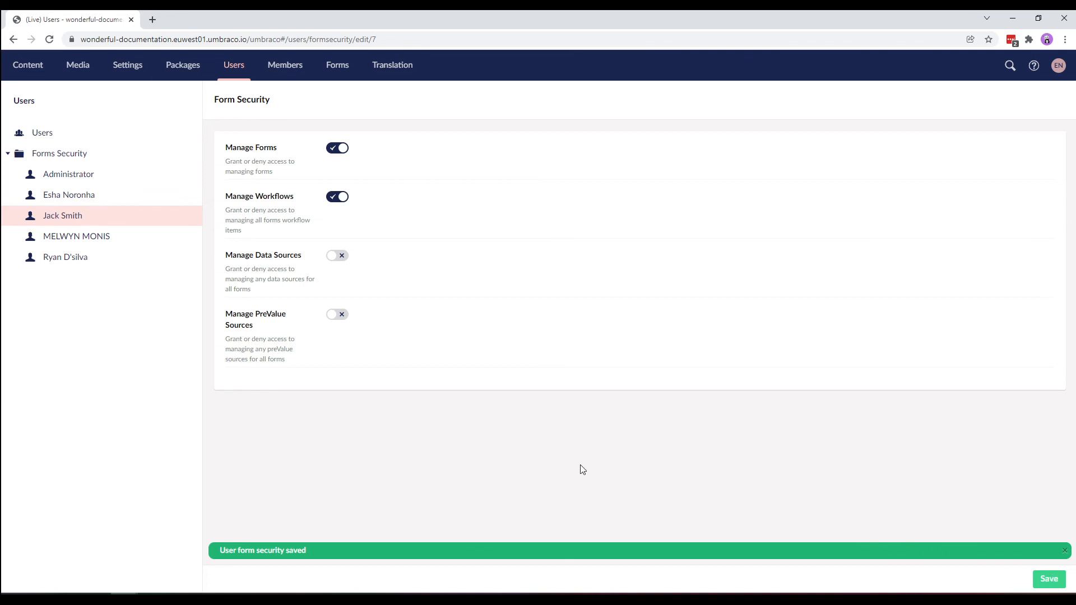
mouse_move(59, 154)
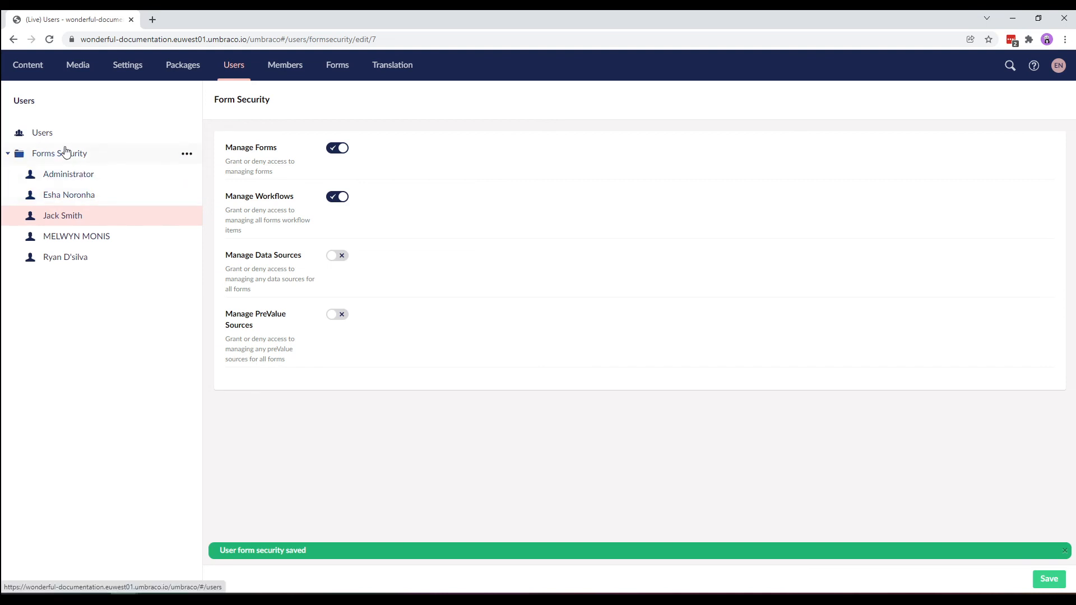
click(42, 133)
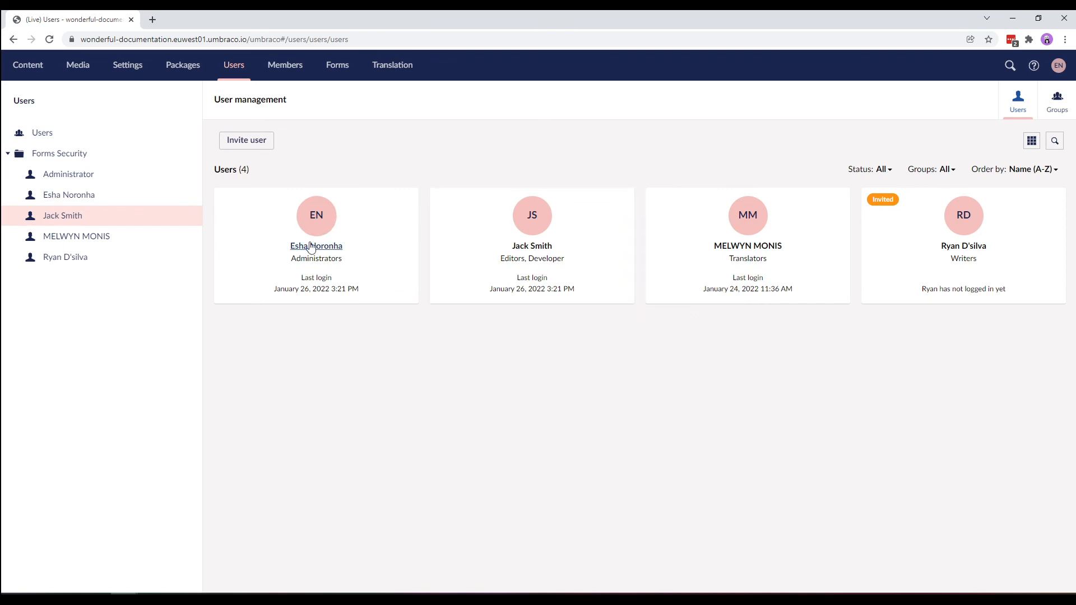
click(63, 216)
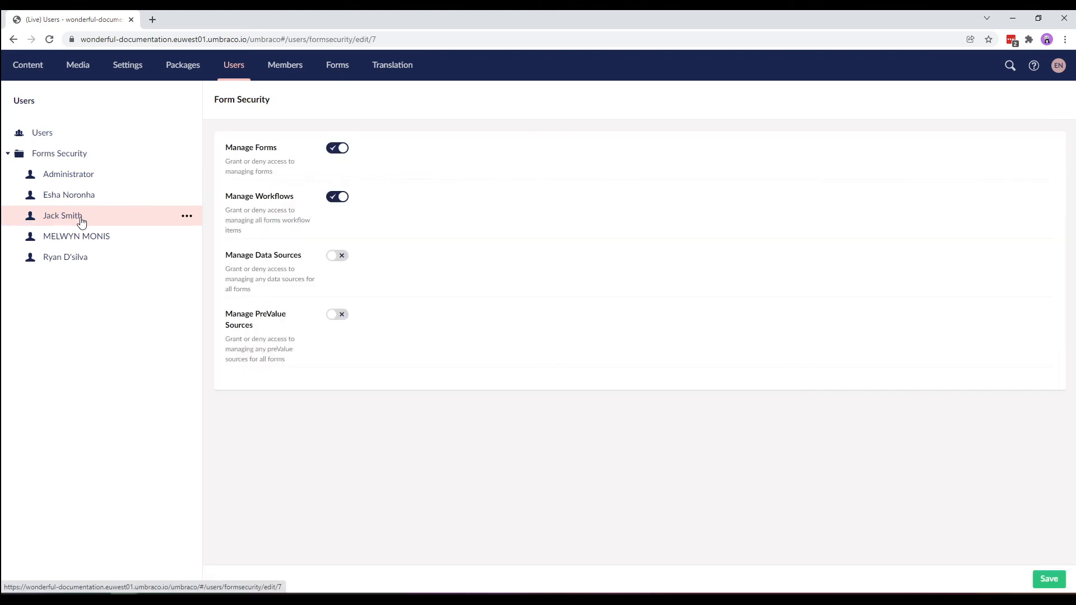
mouse_move(471, 385)
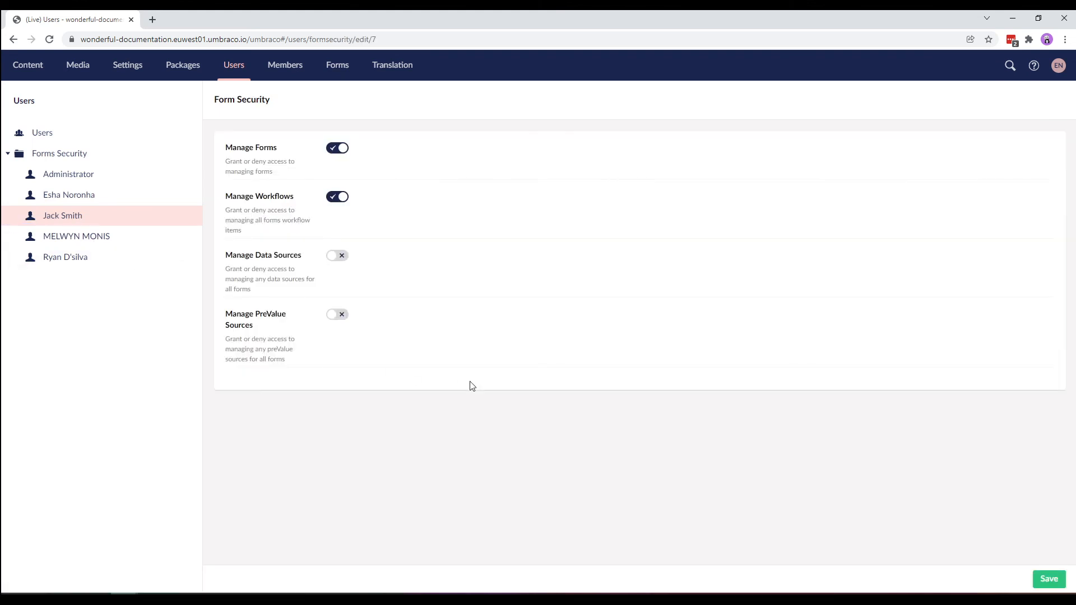